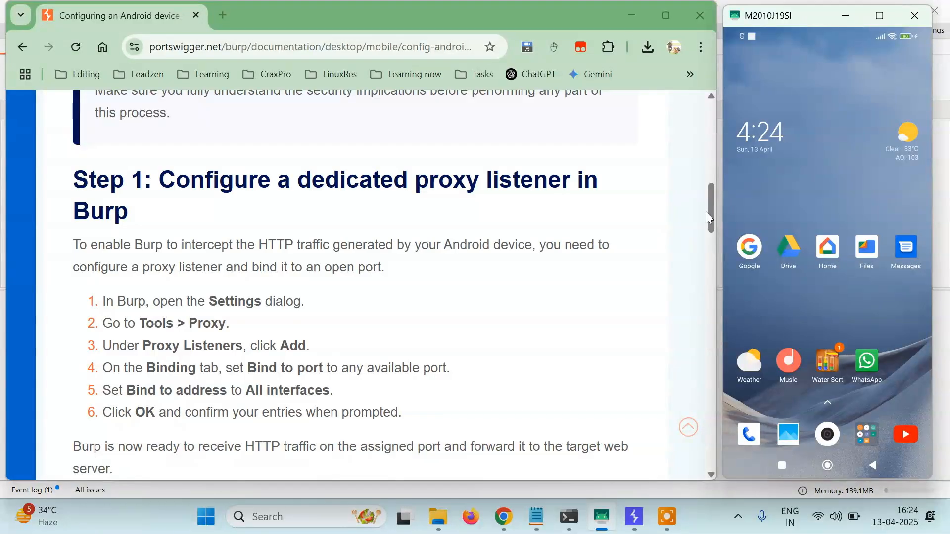
Step: Switch to Burp Suite and open the Proxy settings showing the proxy listeners
{"action": "scroll", "scroll_direction": "up", "scroll_amount": 3}
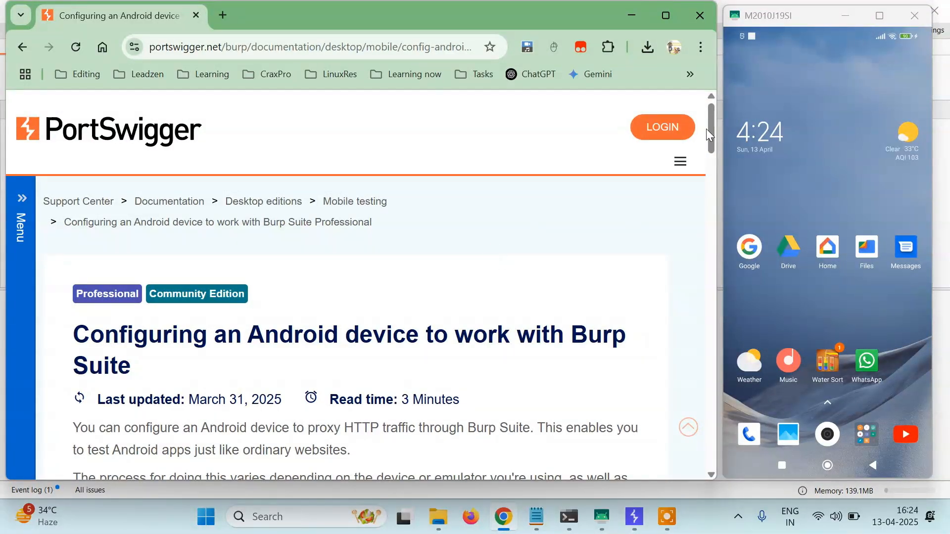
{"action": "scroll", "scroll_direction": "down", "scroll_amount": 3}
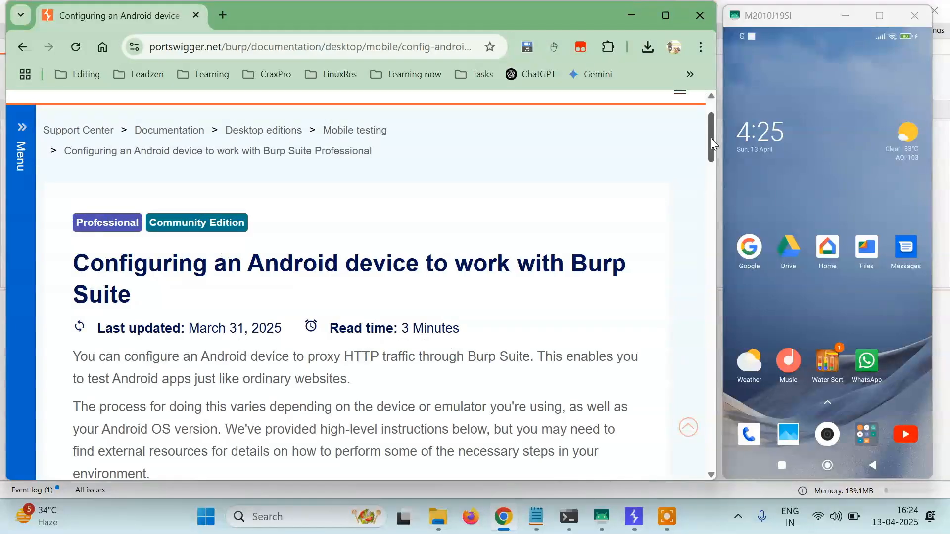
{"action": "scroll", "scroll_direction": "up", "scroll_amount": 3}
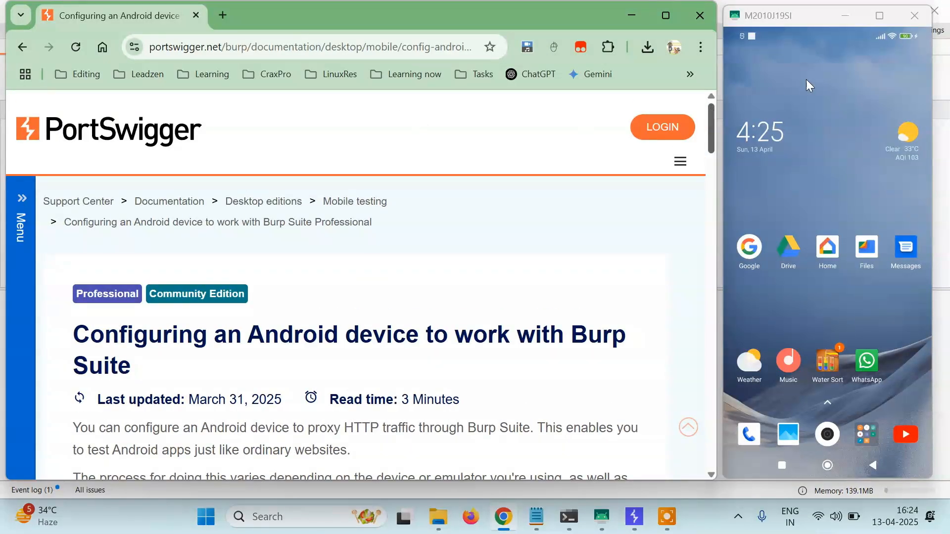
{"action": "mouse_move", "coordinate": [830, 190]}
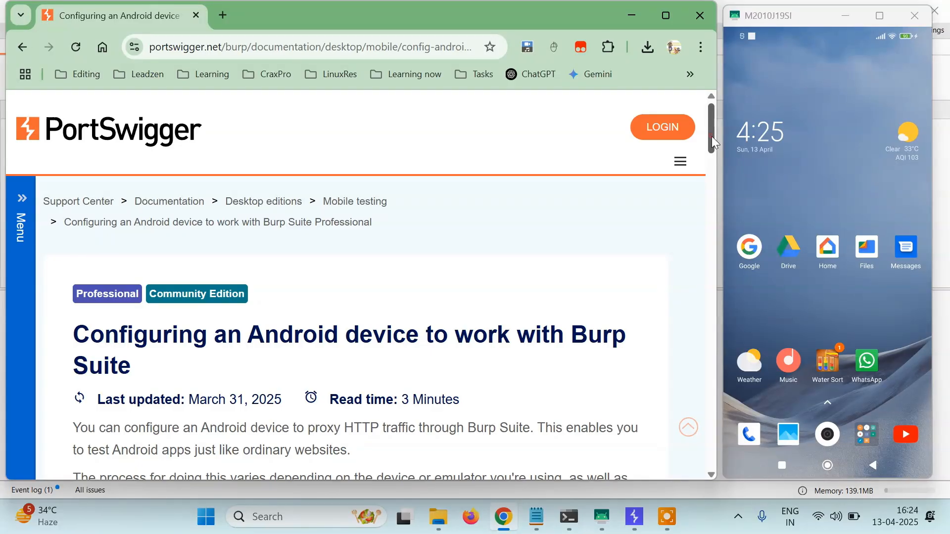
{"action": "scroll", "scroll_direction": "down", "scroll_amount": 3}
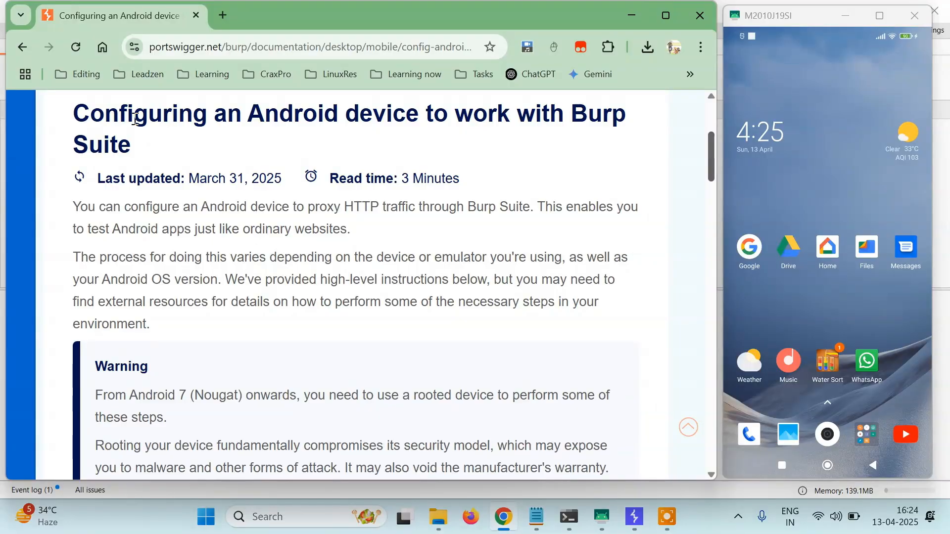
{"action": "mouse_move", "coordinate": [360, 141]}
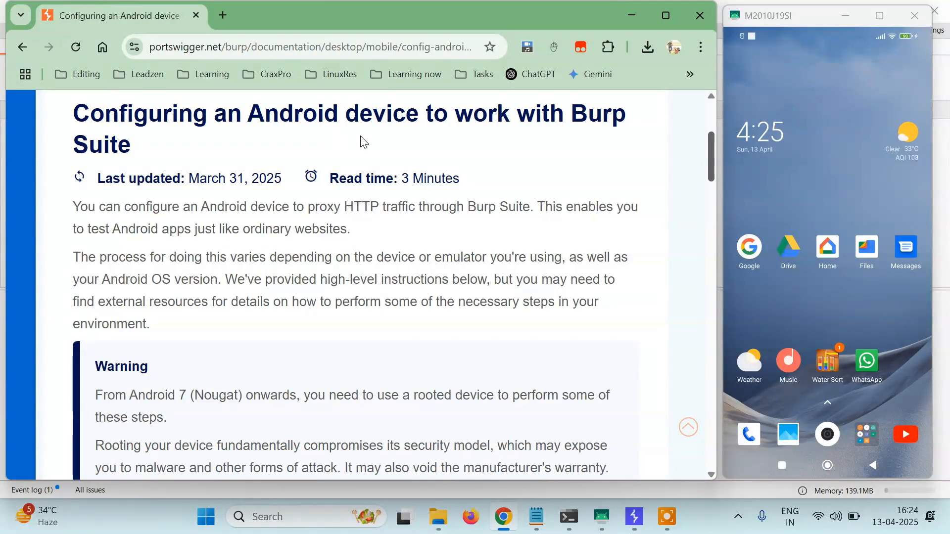
{"action": "scroll", "scroll_direction": "down", "scroll_amount": 3}
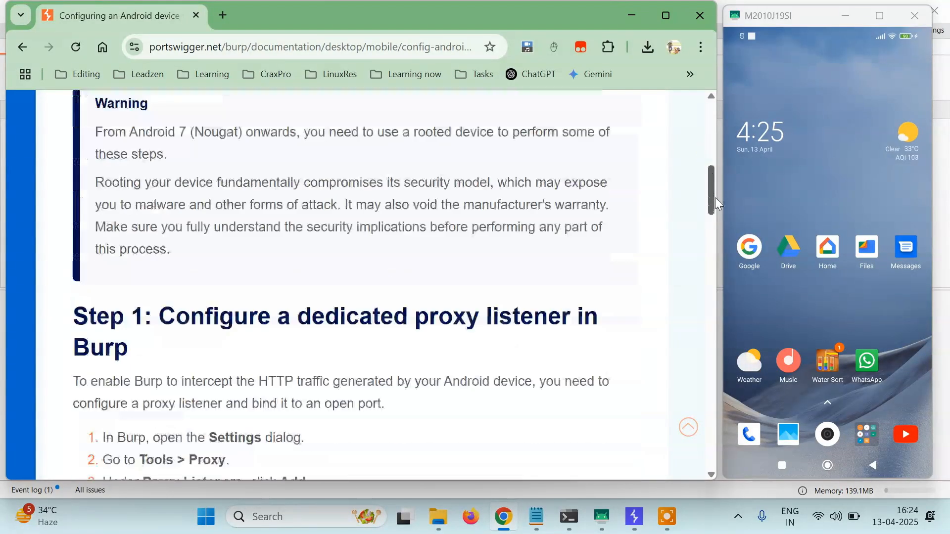
{"action": "scroll", "scroll_direction": "down", "scroll_amount": 3}
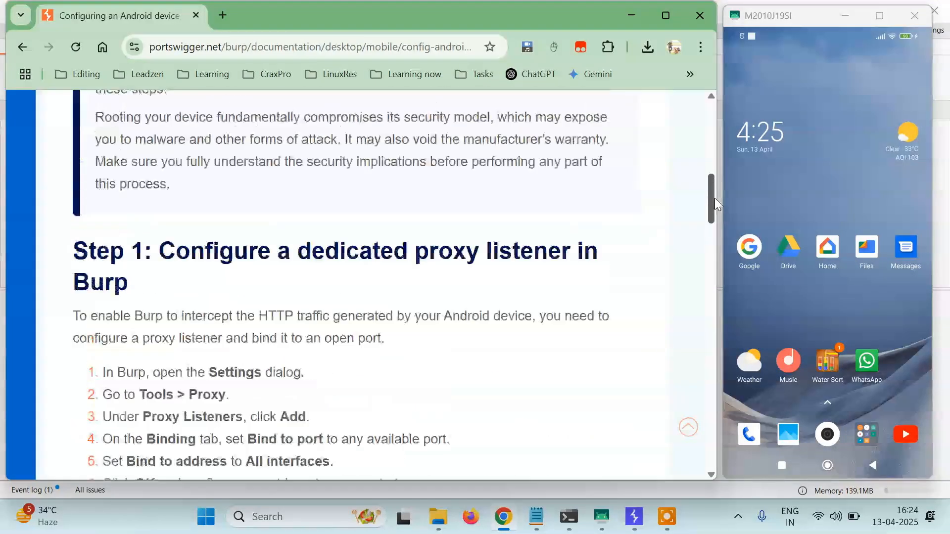
{"action": "scroll", "scroll_direction": "up", "scroll_amount": 3}
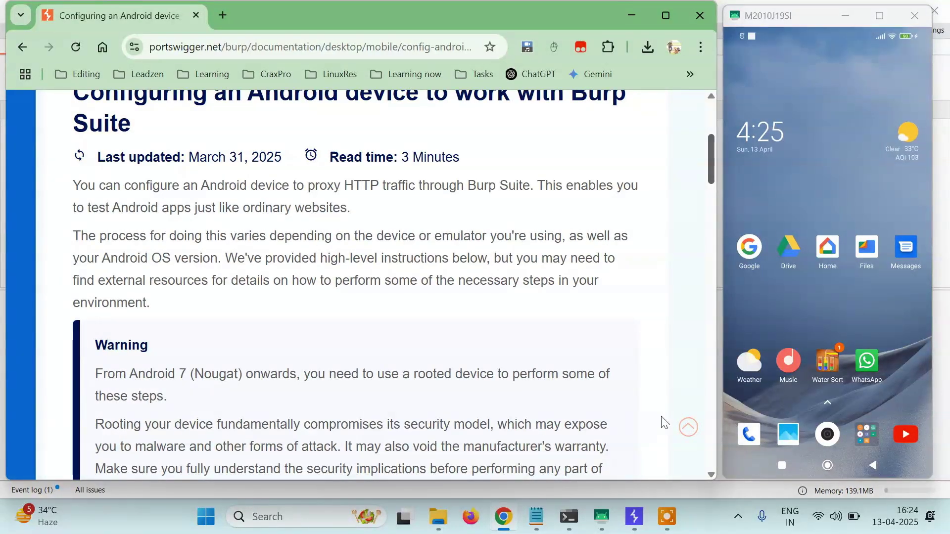
{"action": "left_click", "coordinate": [633, 517]}
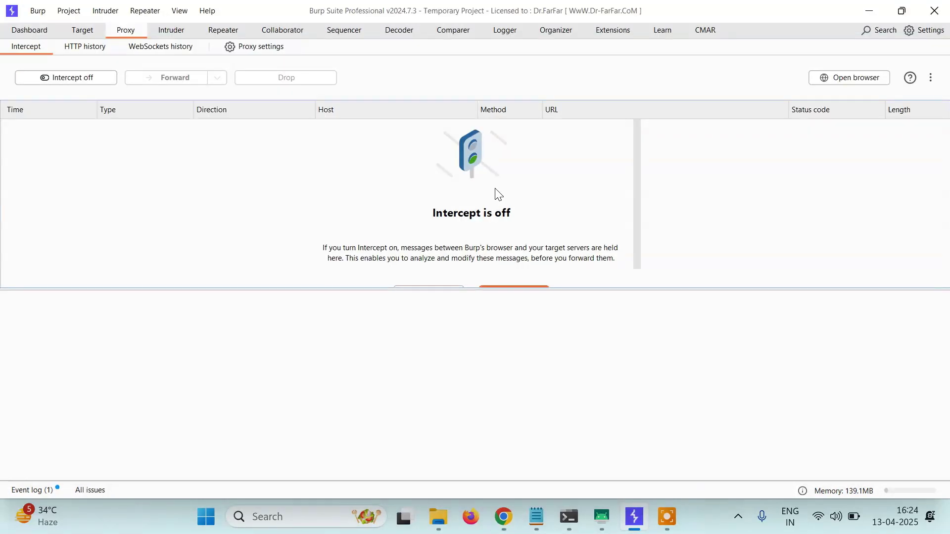
{"action": "mouse_move", "coordinate": [230, 50]}
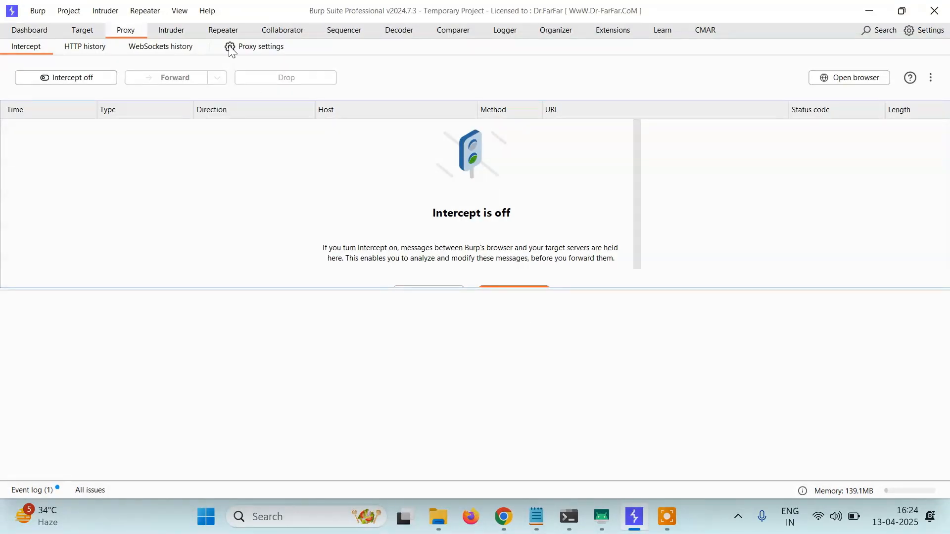
{"action": "left_click", "coordinate": [261, 46]}
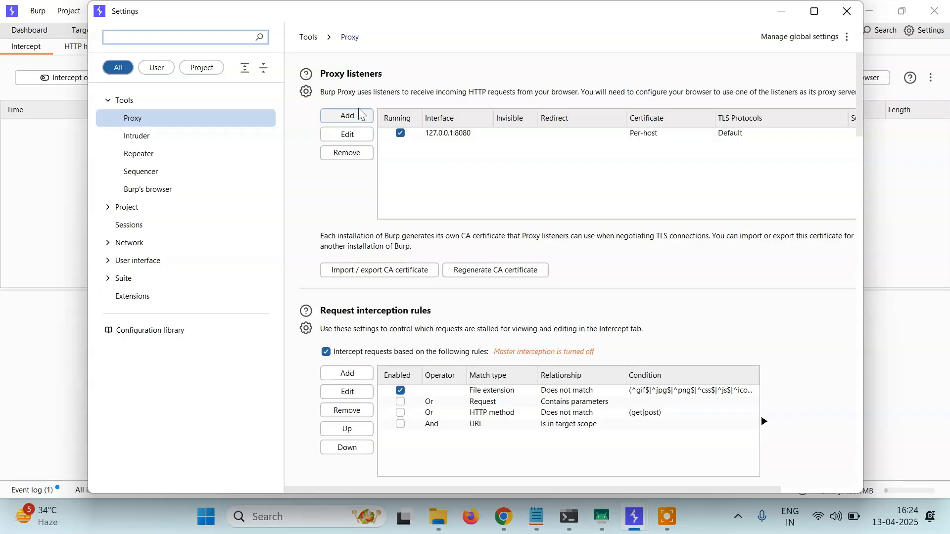
{"action": "mouse_move", "coordinate": [346, 134]}
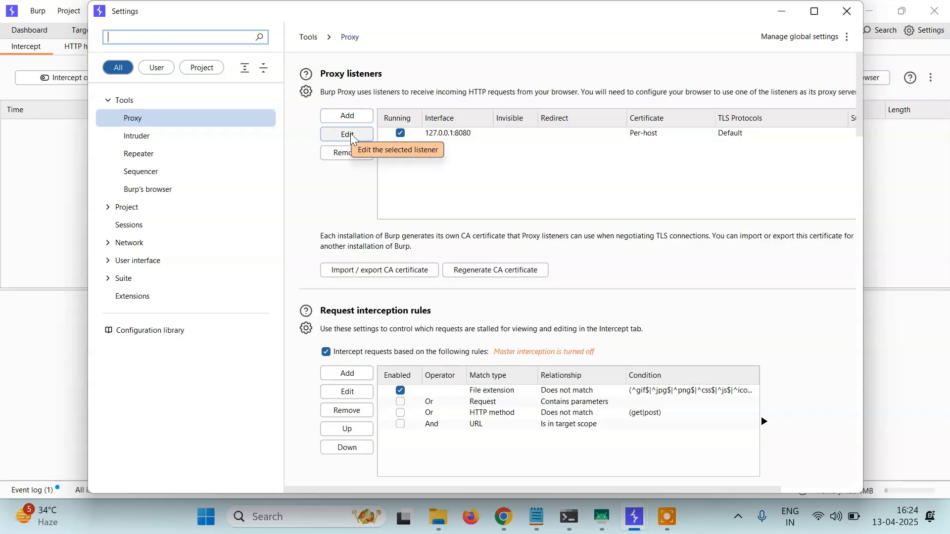
{"action": "mouse_move", "coordinate": [346, 116]}
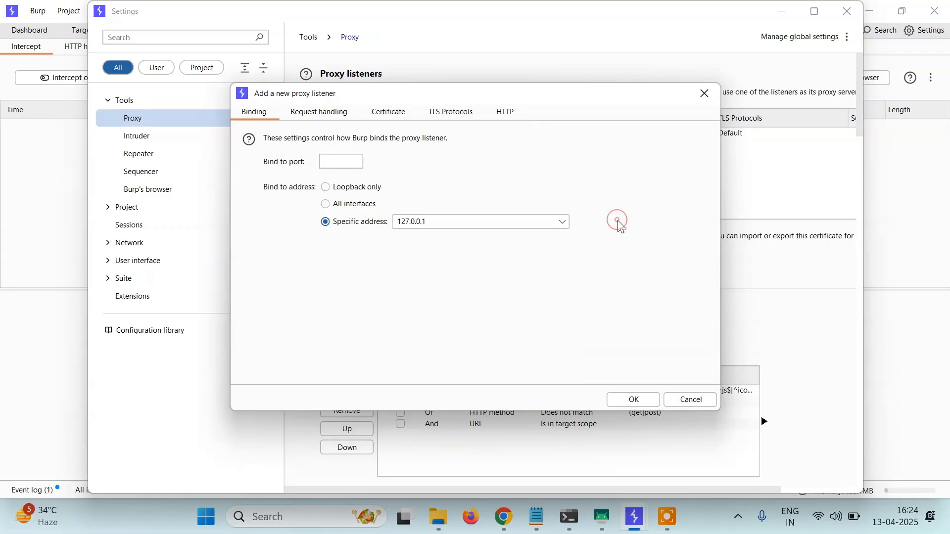
Step: Run ipconfig in Command Prompt and select the Wi-Fi IPv4 address 192.168.146.150
{"action": "type", "text": "cmd"}
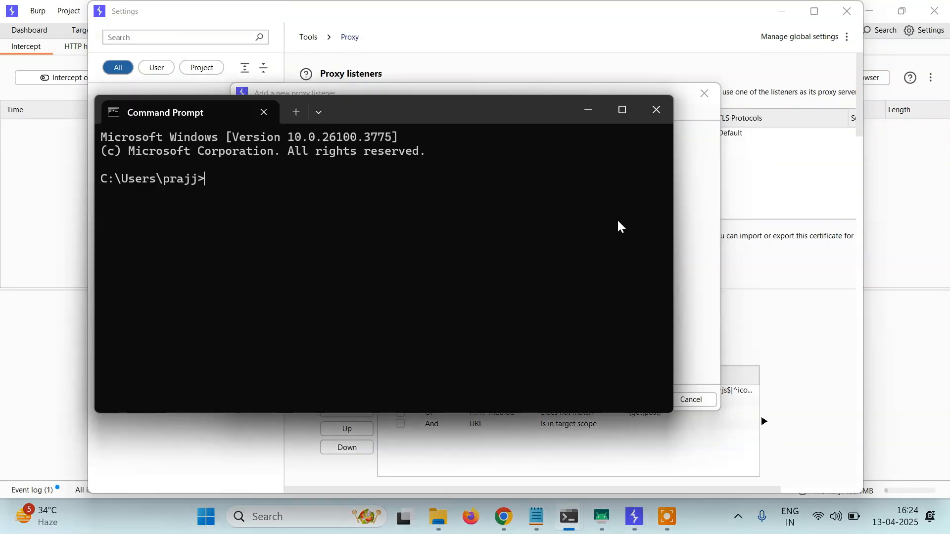
{"action": "type", "text": "ipconfig"}
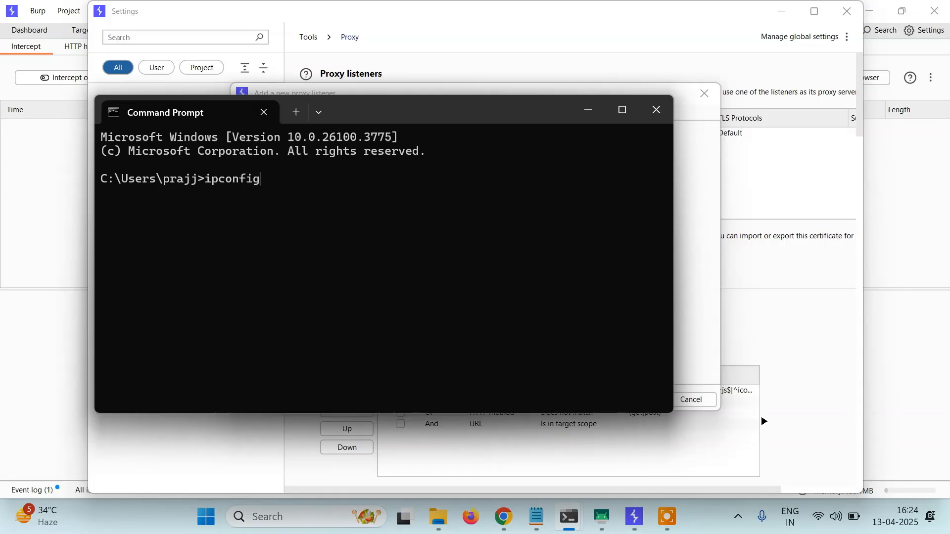
{"action": "key", "text": "Return"}
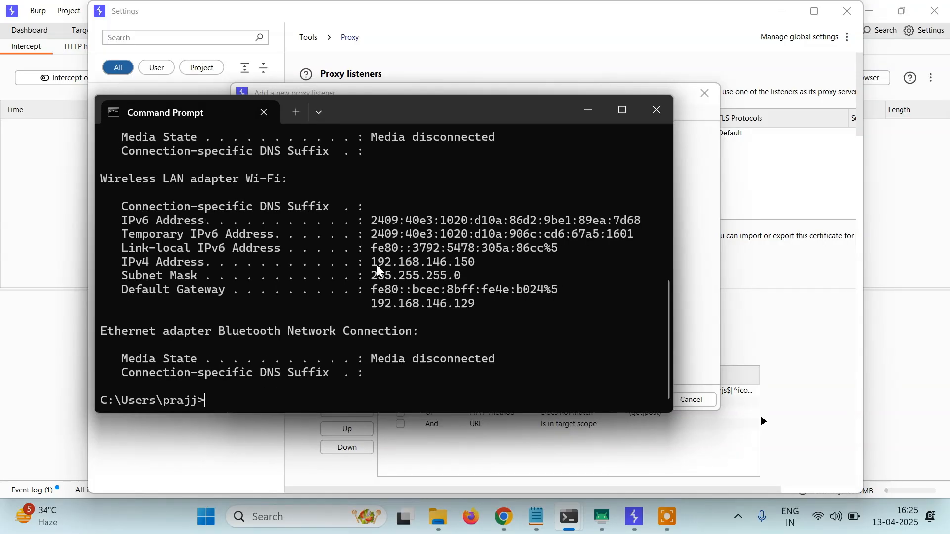
{"action": "double_click", "coordinate": [392, 261]}
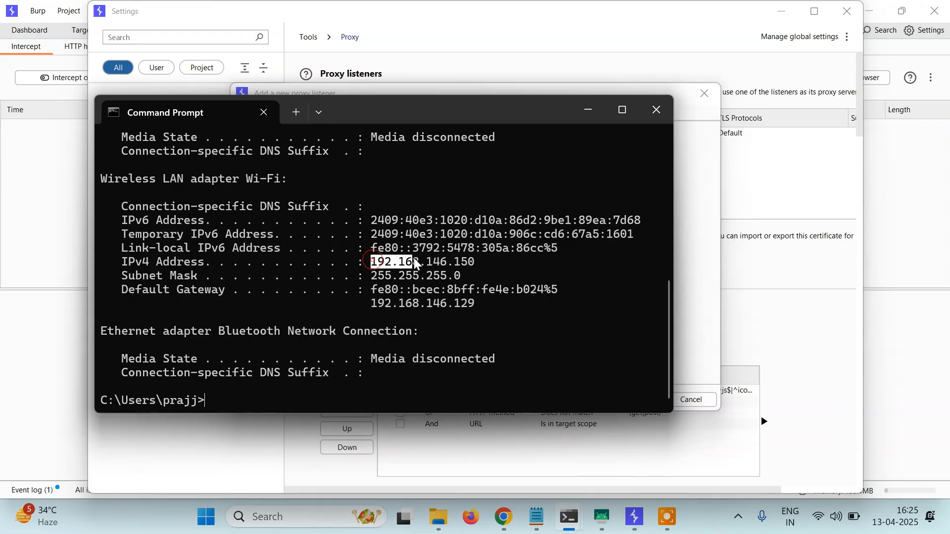
{"action": "double_click", "coordinate": [422, 261]}
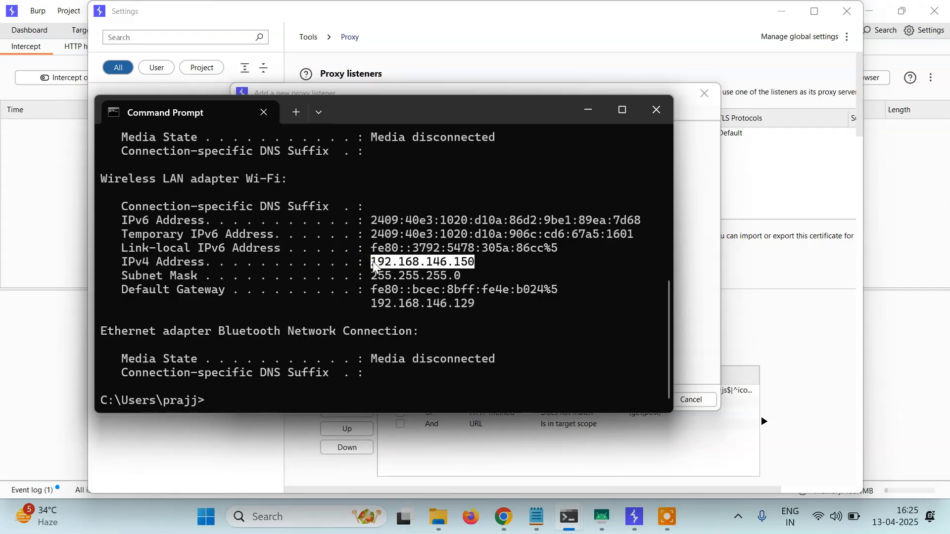
{"action": "mouse_move", "coordinate": [695, 262]}
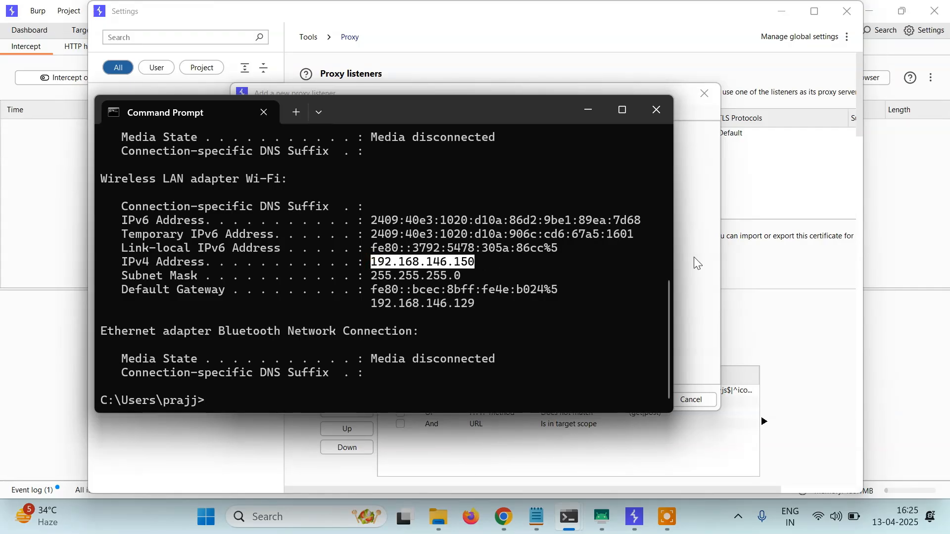
Step: Add a proxy listener on 192.168.146.150 port 8081 and allow it through the firewall
{"action": "left_click", "coordinate": [561, 221]}
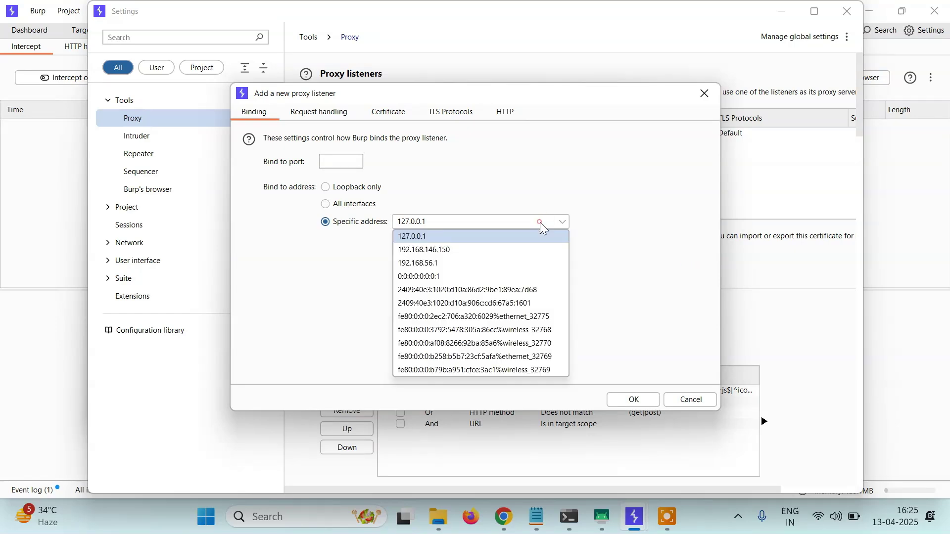
{"action": "mouse_move", "coordinate": [406, 254]}
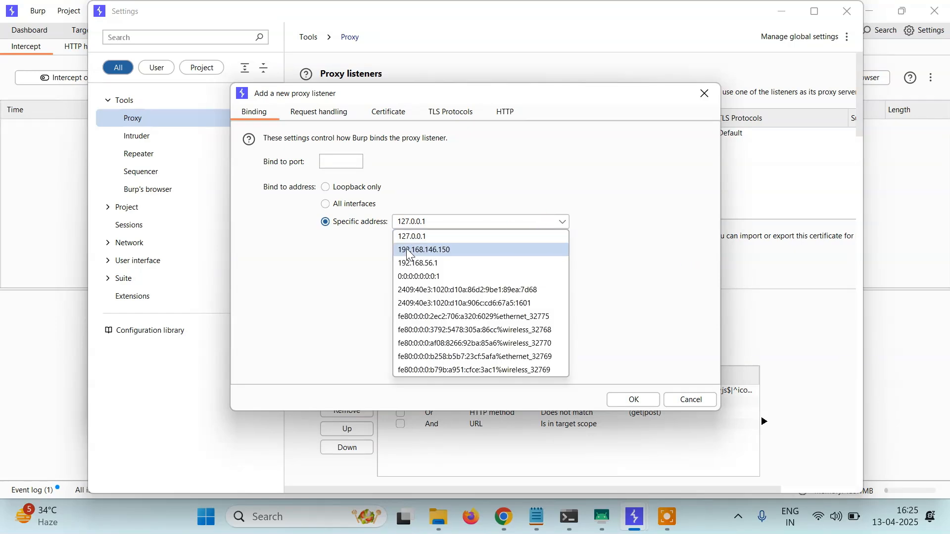
{"action": "left_click", "coordinate": [426, 250]}
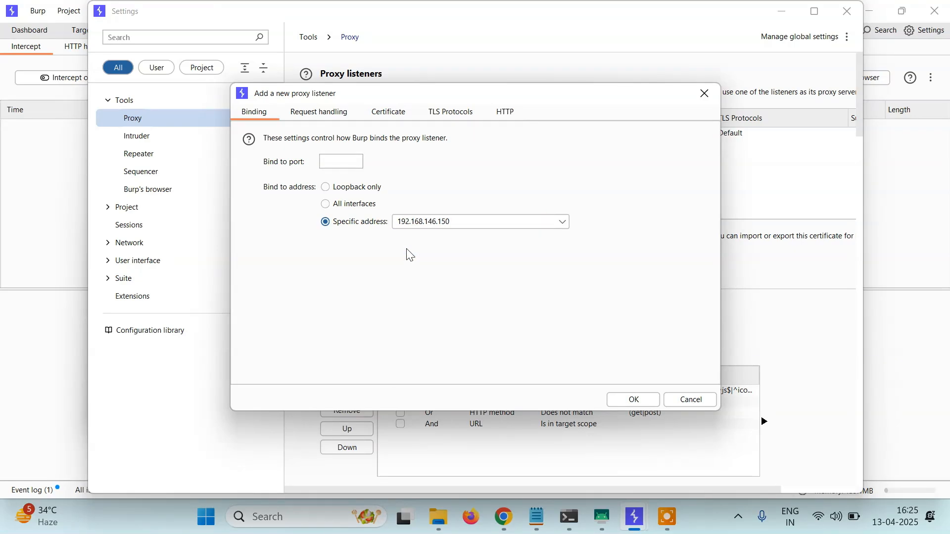
{"action": "left_click", "coordinate": [340, 161]}
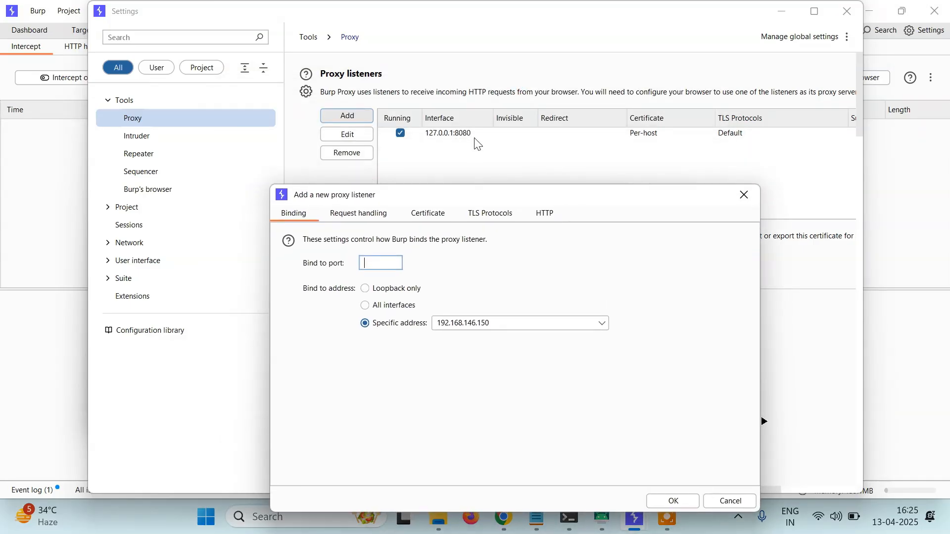
{"action": "type", "text": "8"}
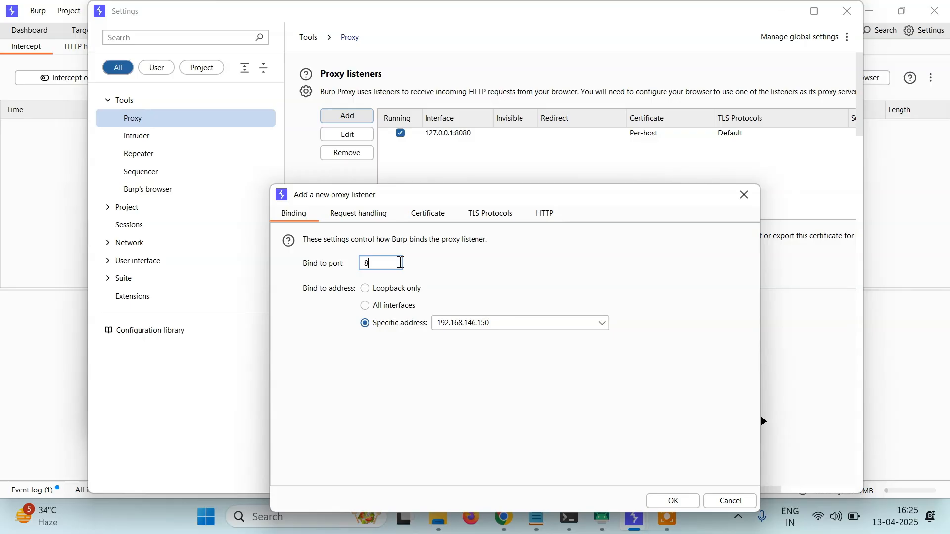
{"action": "type", "text": "081"}
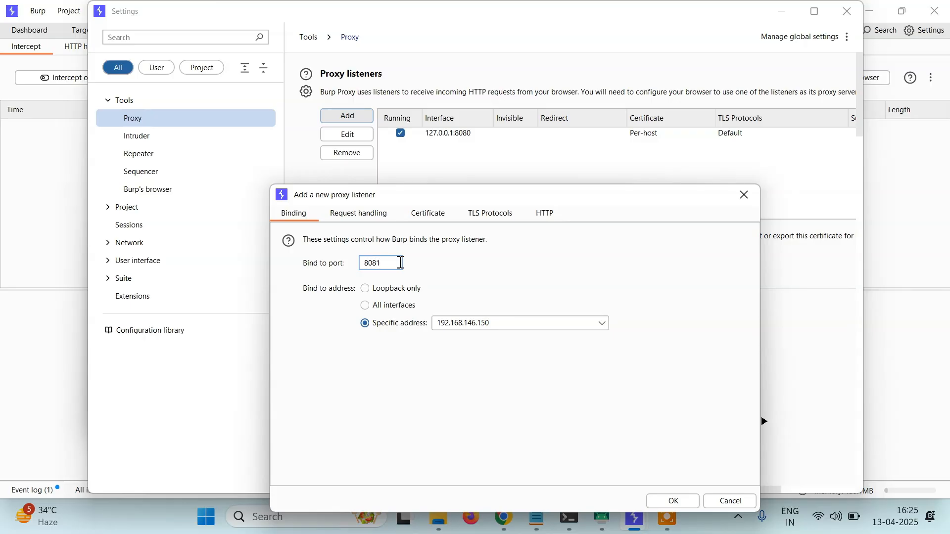
{"action": "mouse_move", "coordinate": [576, 208]}
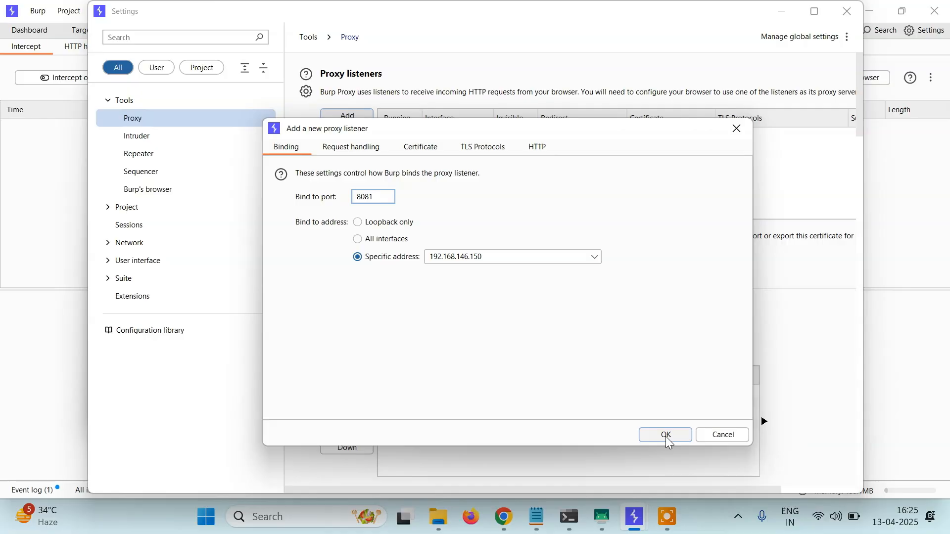
{"action": "left_click", "coordinate": [664, 434]}
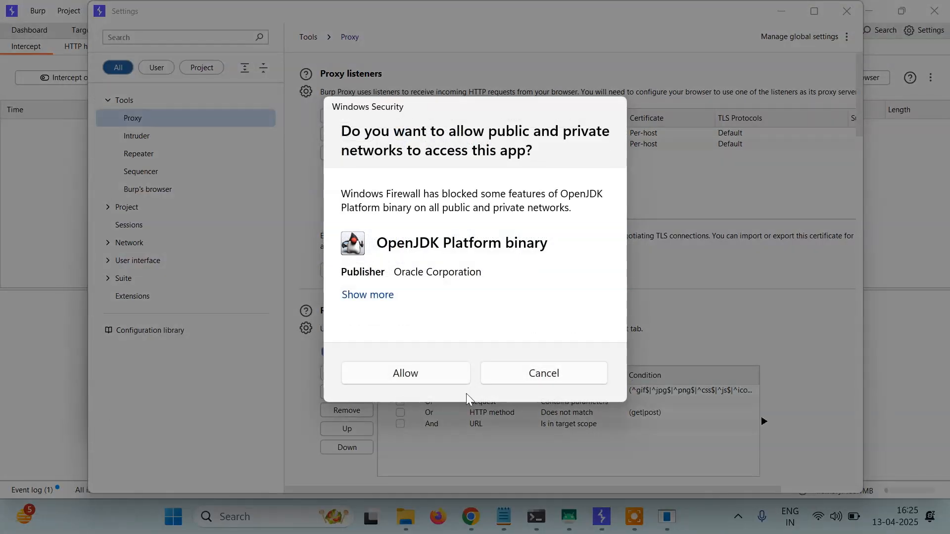
{"action": "left_click", "coordinate": [405, 373]}
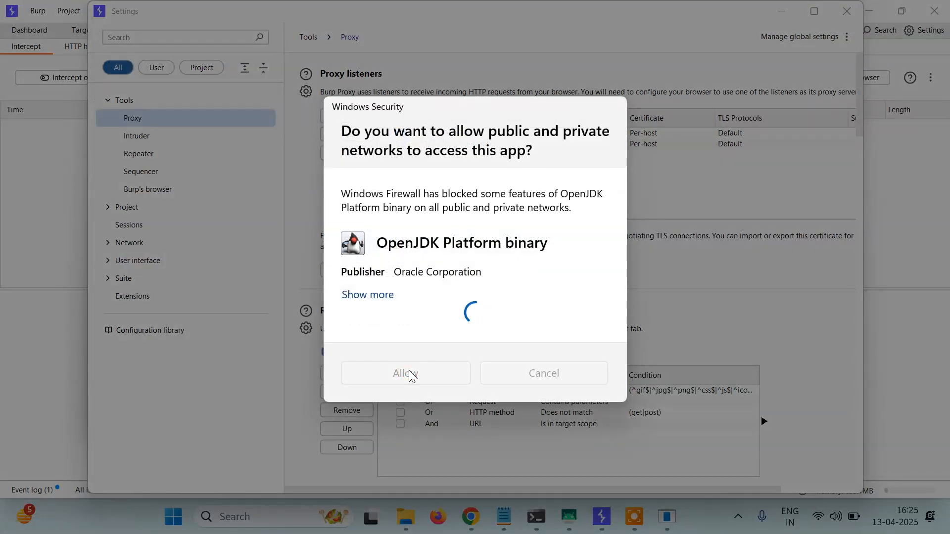
{"action": "left_click", "coordinate": [405, 373]}
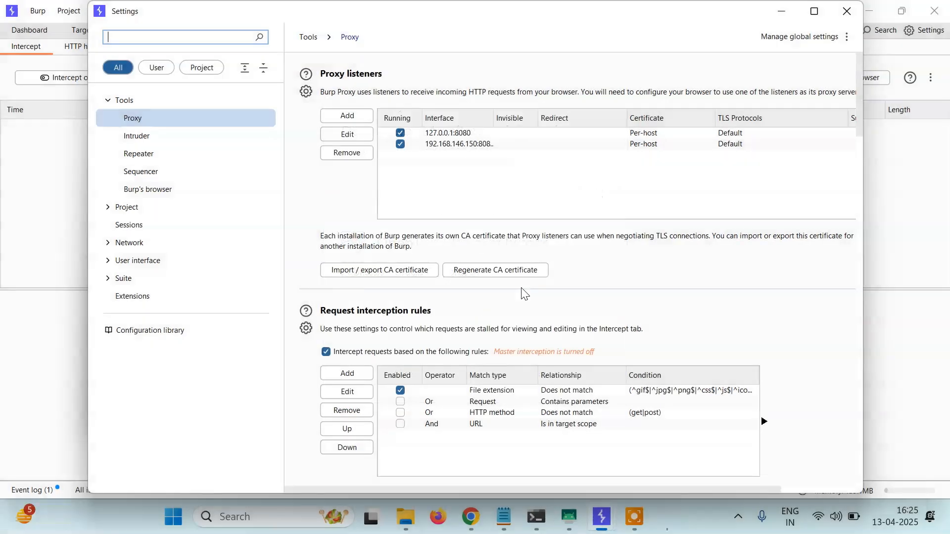
Step: Uncheck Running for the 127.0.0.1:8080 listener so only 192.168.146.150:8081 runs
{"action": "left_click", "coordinate": [447, 132]}
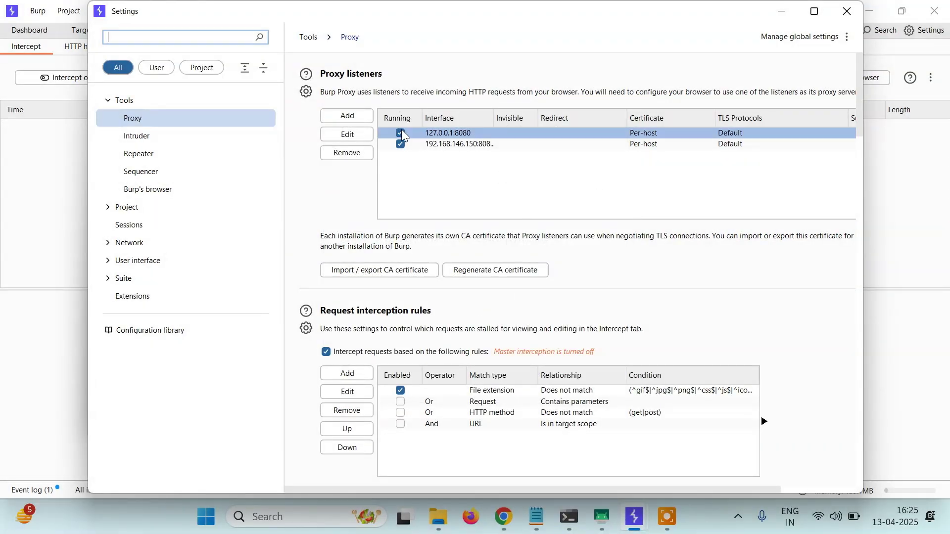
{"action": "left_click", "coordinate": [399, 133]}
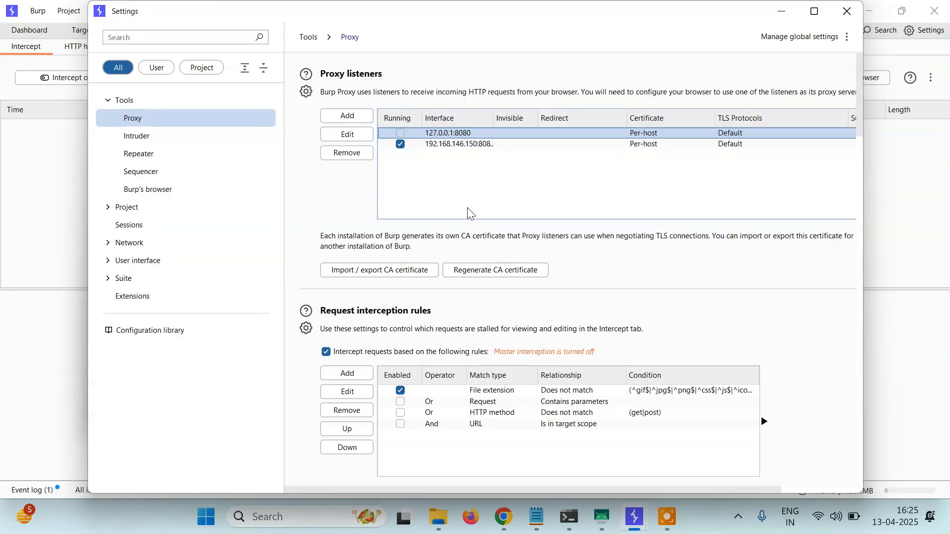
{"action": "left_click", "coordinate": [458, 144]}
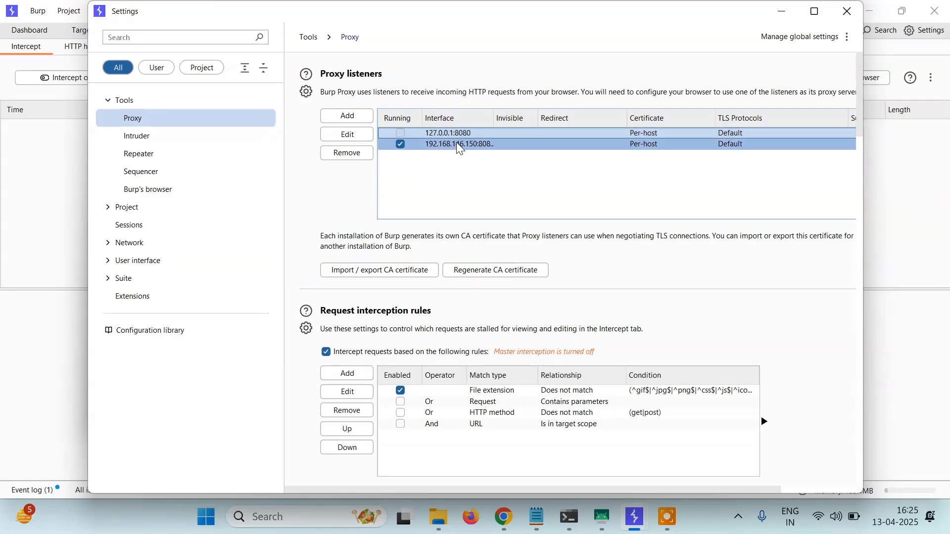
{"action": "left_click", "coordinate": [447, 133]}
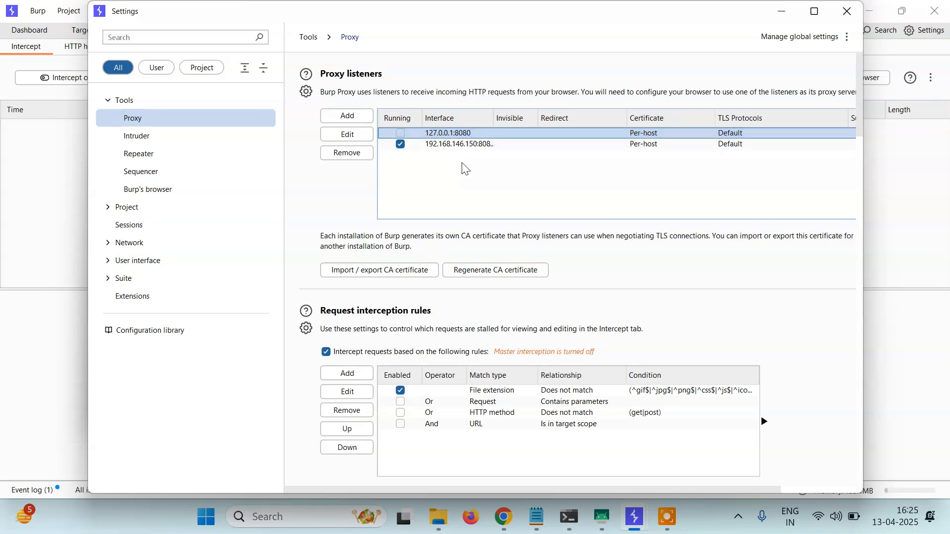
{"action": "mouse_move", "coordinate": [610, 518]}
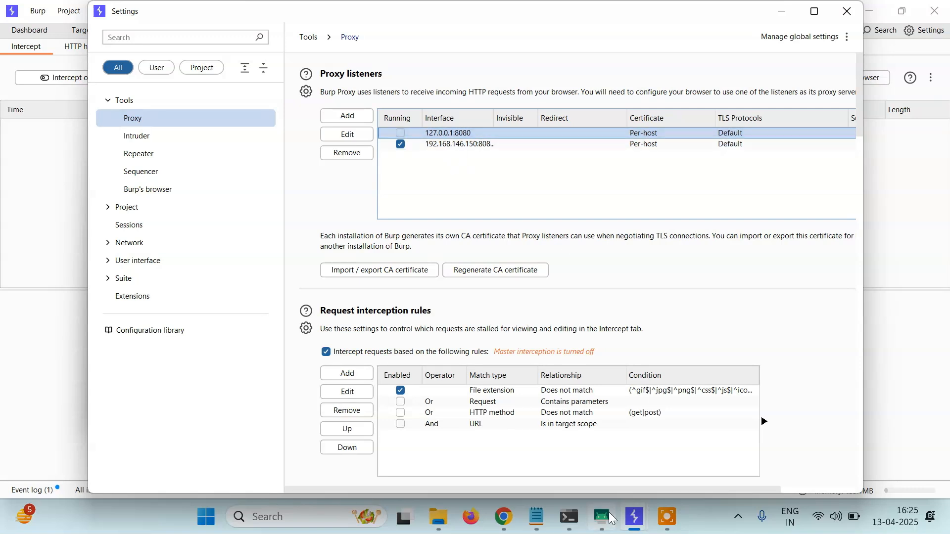
Step: Give the phone's Wi-Fi network a manual proxy at 192.168.146.150 port 8081 and save
{"action": "left_click", "coordinate": [600, 518]}
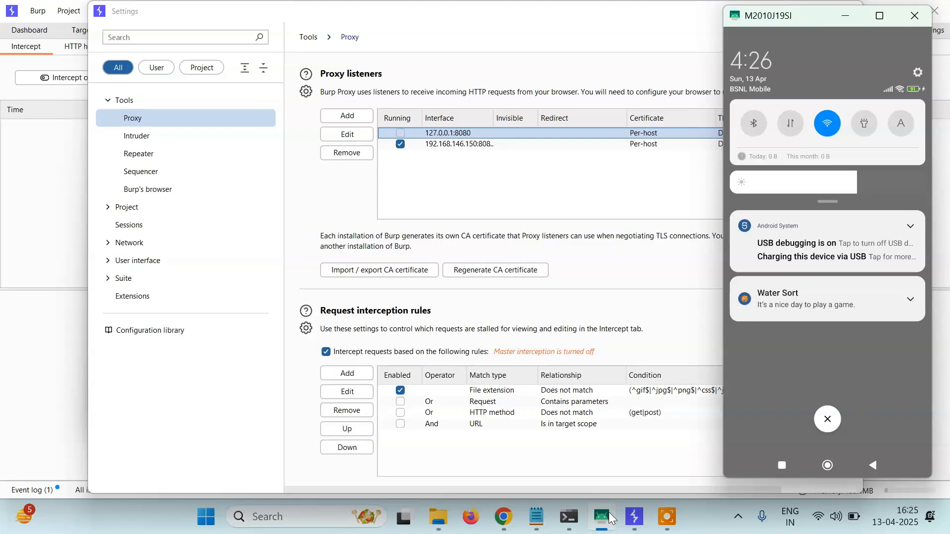
{"action": "left_click", "coordinate": [826, 419]}
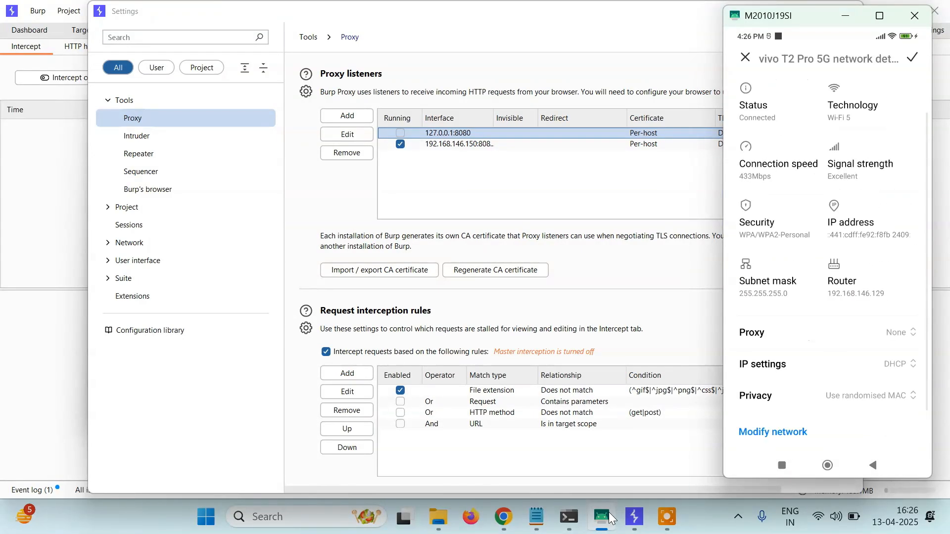
{"action": "scroll", "scroll_direction": "down", "scroll_amount": 3}
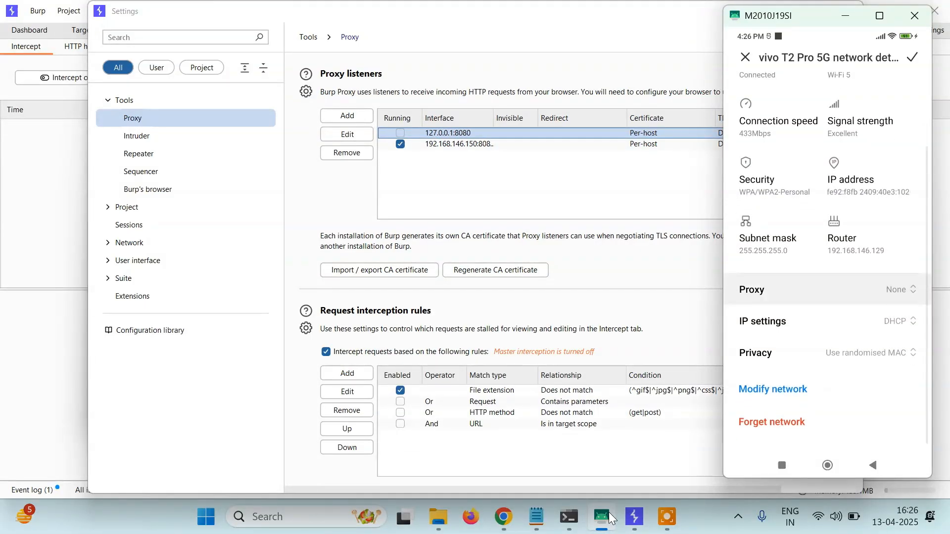
{"action": "left_click", "coordinate": [899, 289]}
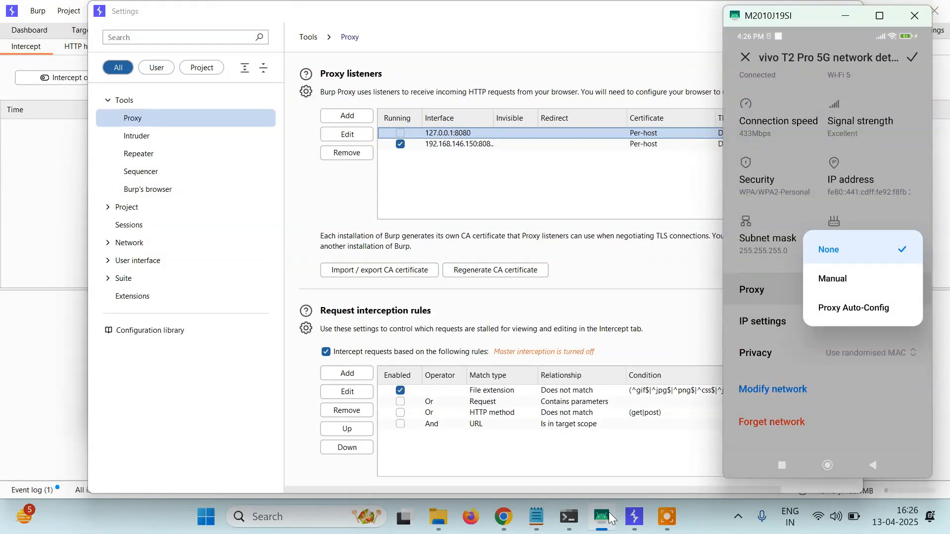
{"action": "left_click", "coordinate": [831, 278]}
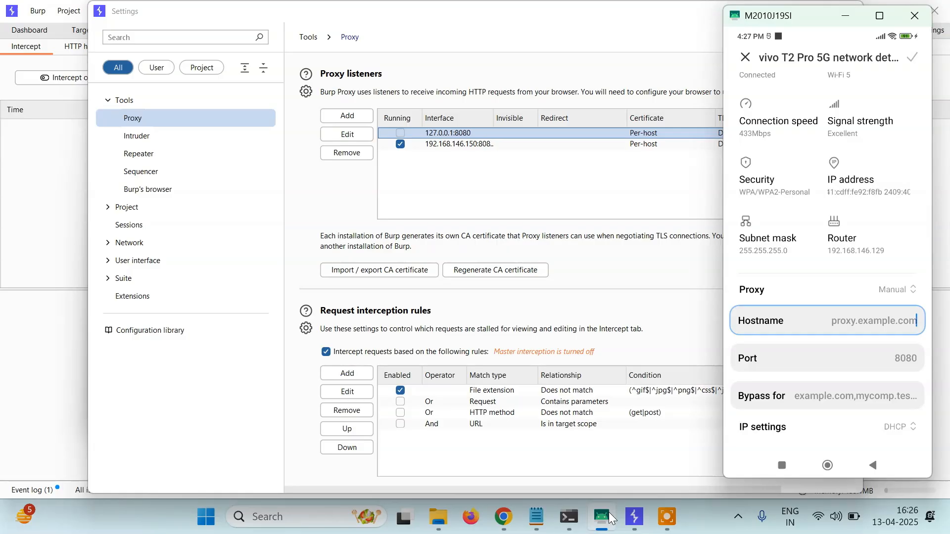
{"action": "left_click", "coordinate": [826, 320]}
{"action": "type", "text": "192"}
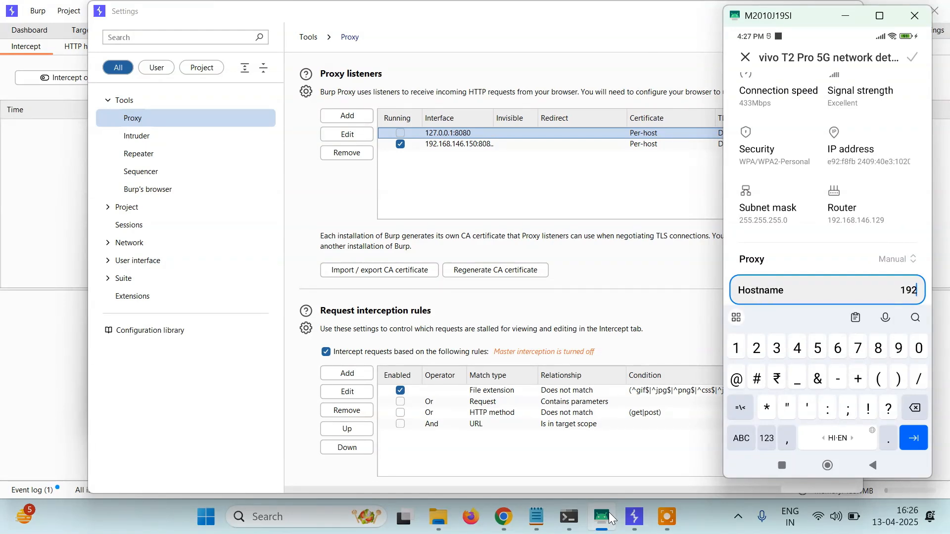
{"action": "type", "text": ".168.146.150"}
{"action": "type", "text": "8081"}
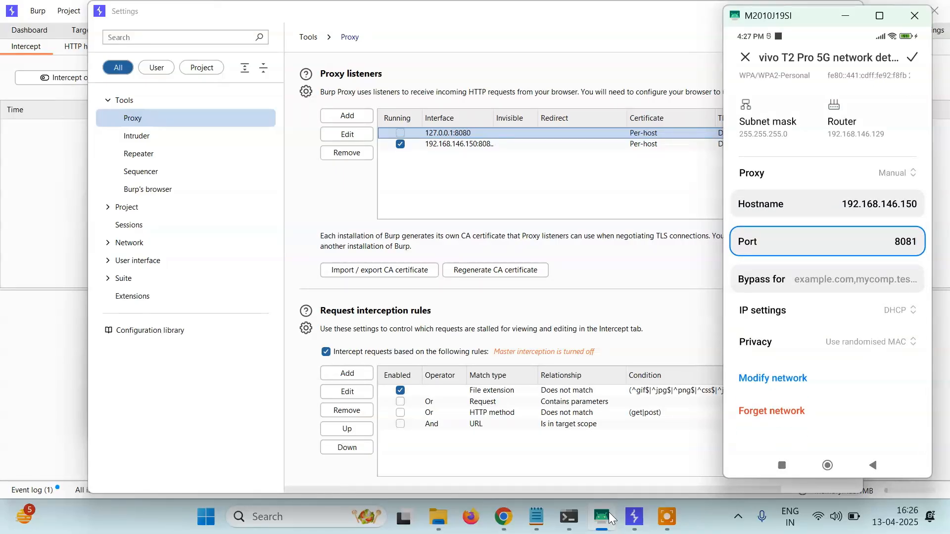
{"action": "left_click", "coordinate": [743, 58]}
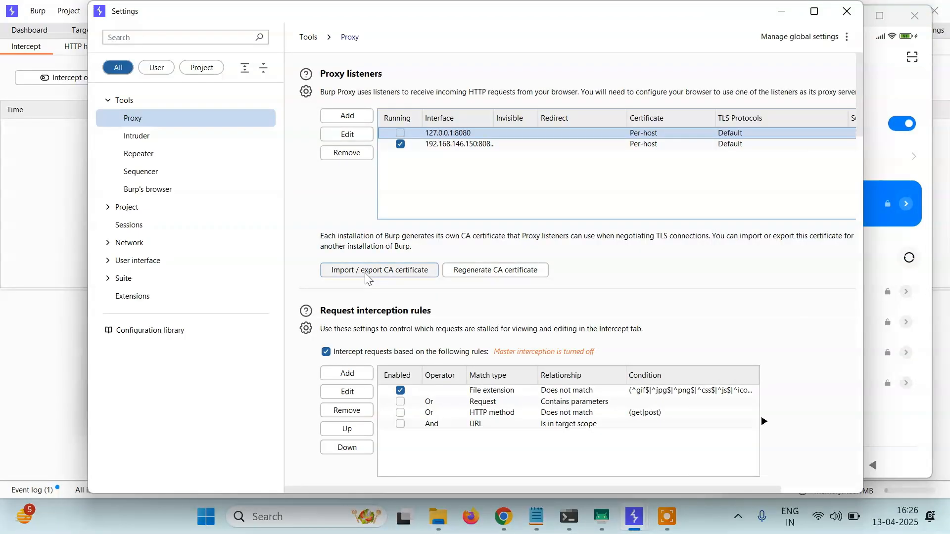
Step: Export Burp's CA certificate in DER format as cacert.der on the Desktop
{"action": "left_click", "coordinate": [379, 270]}
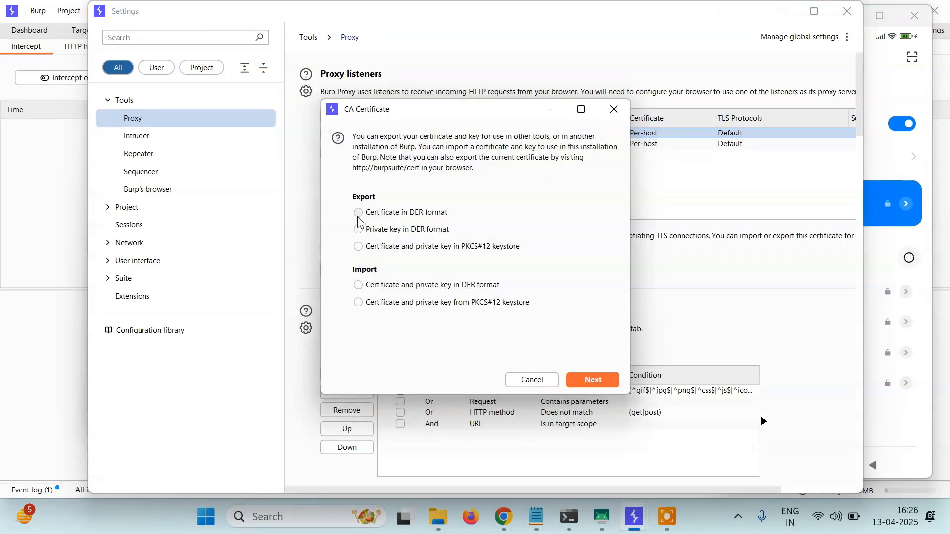
{"action": "left_click", "coordinate": [359, 212]}
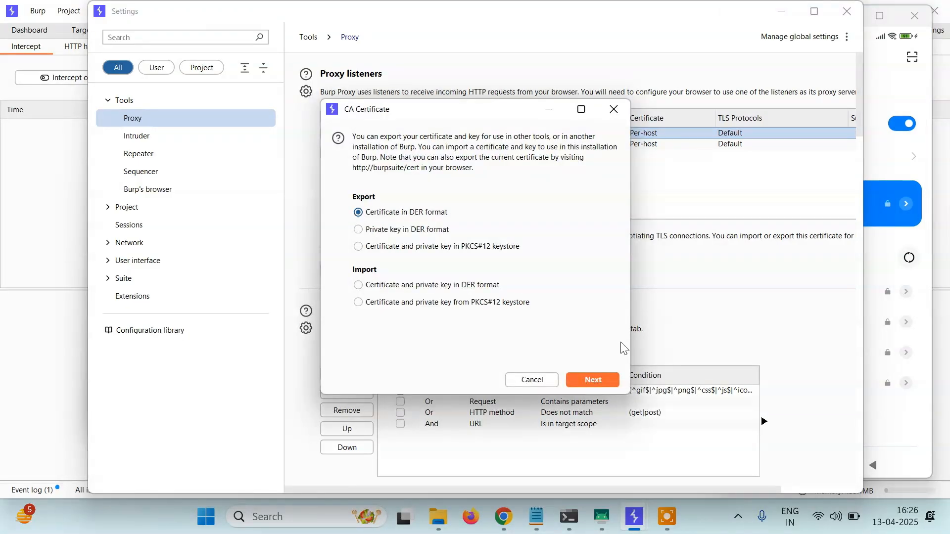
{"action": "left_click", "coordinate": [591, 380]}
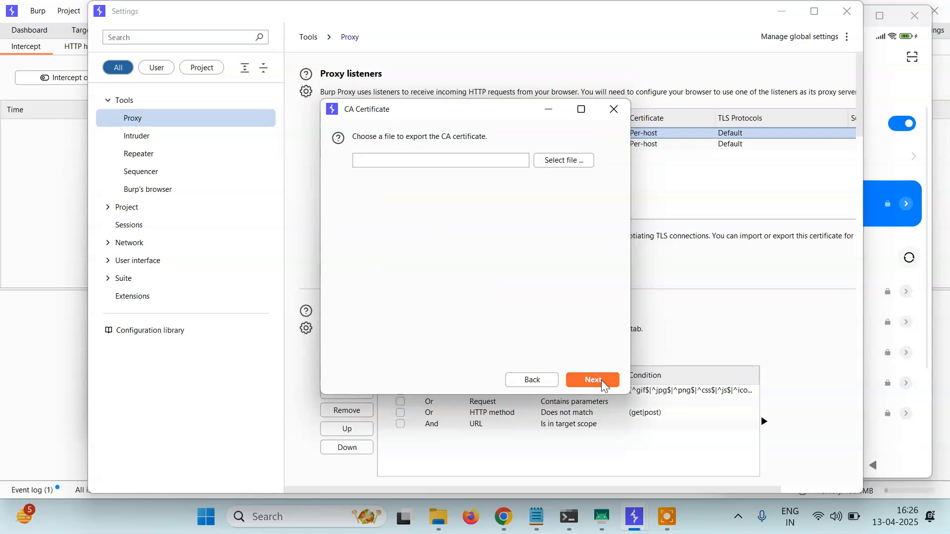
{"action": "mouse_move", "coordinate": [562, 160]}
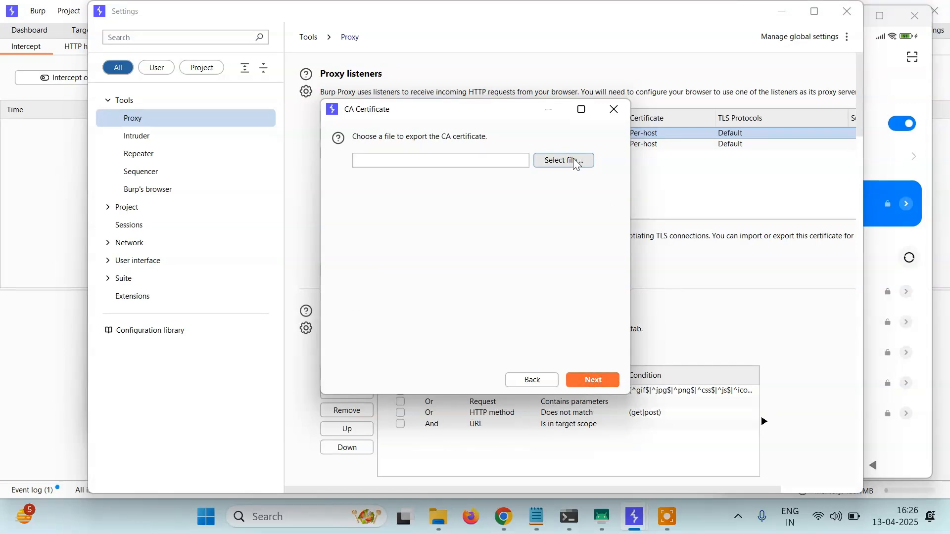
{"action": "left_click", "coordinate": [563, 159]}
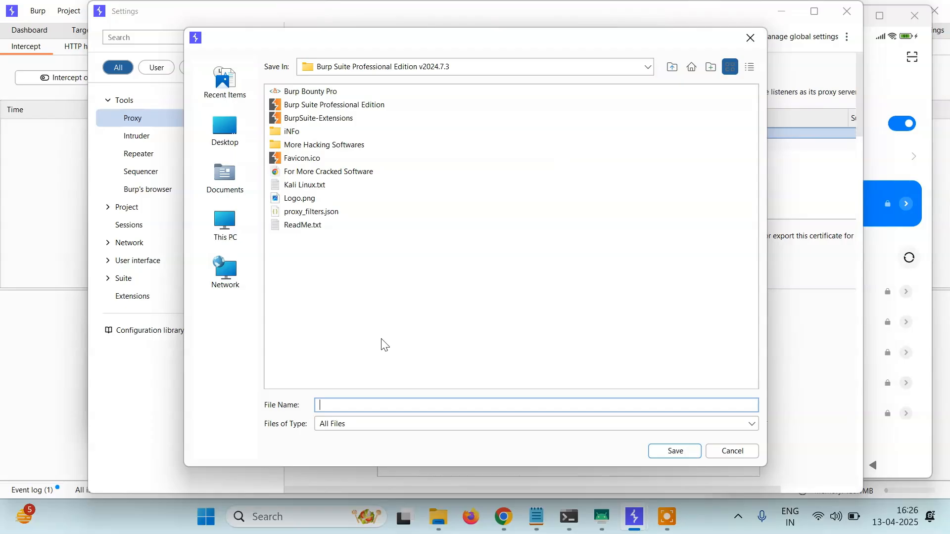
{"action": "mouse_move", "coordinate": [269, 202]}
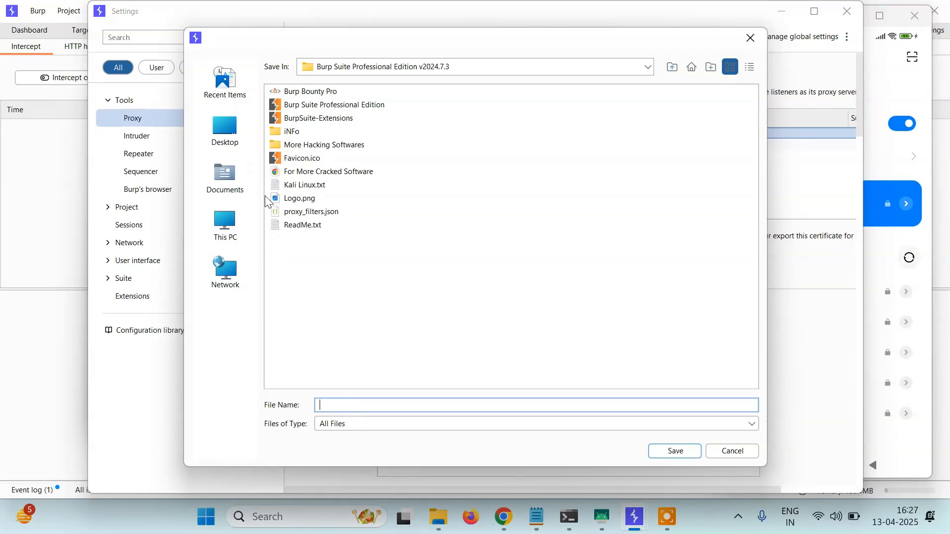
{"action": "left_click", "coordinate": [224, 127]}
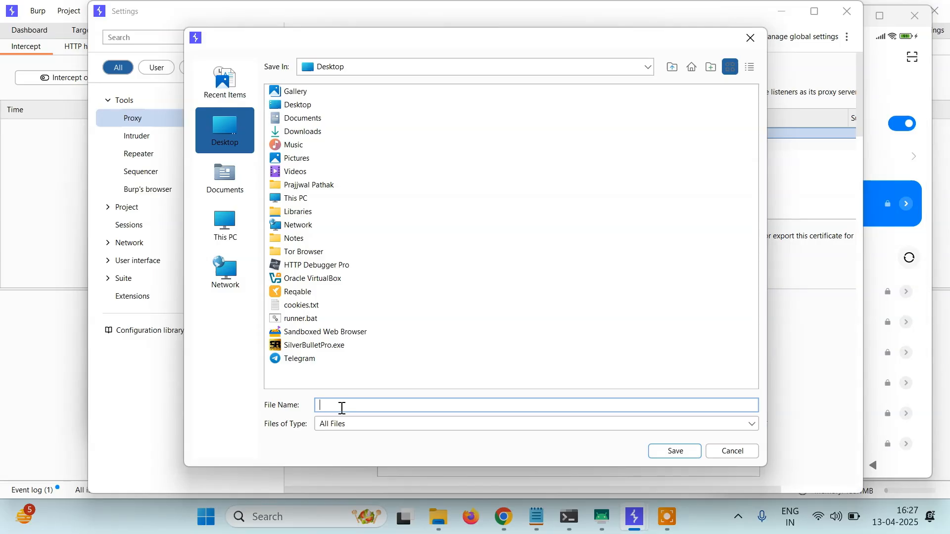
{"action": "type", "text": "cace"}
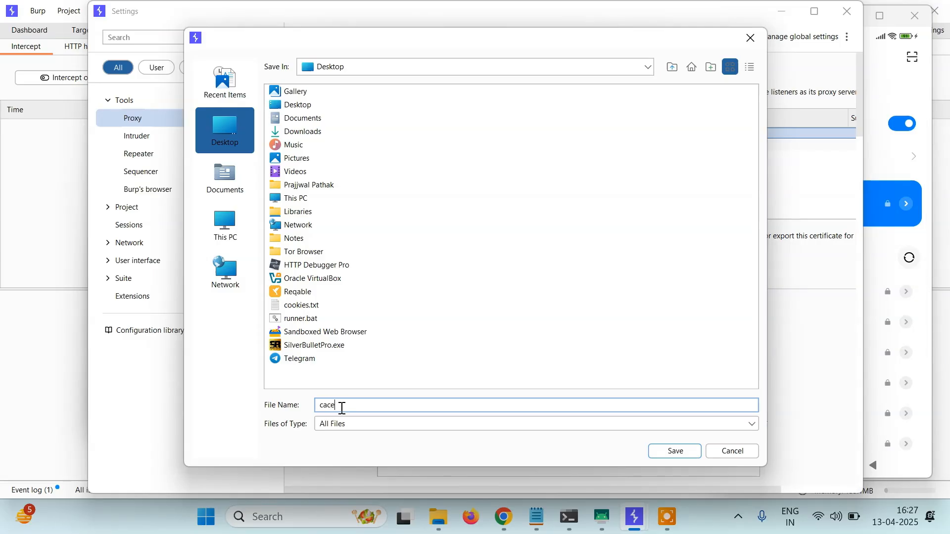
{"action": "type", "text": "rt.der"}
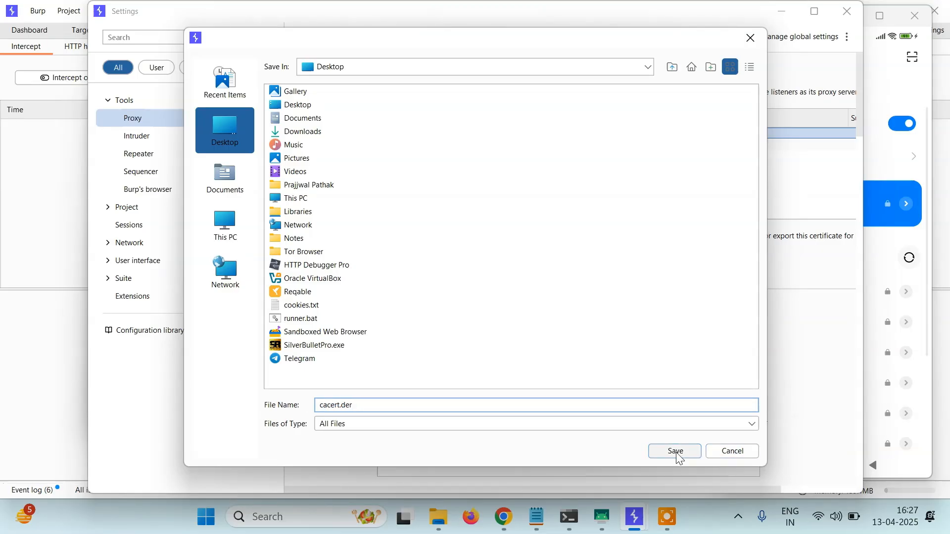
{"action": "left_click", "coordinate": [673, 450]}
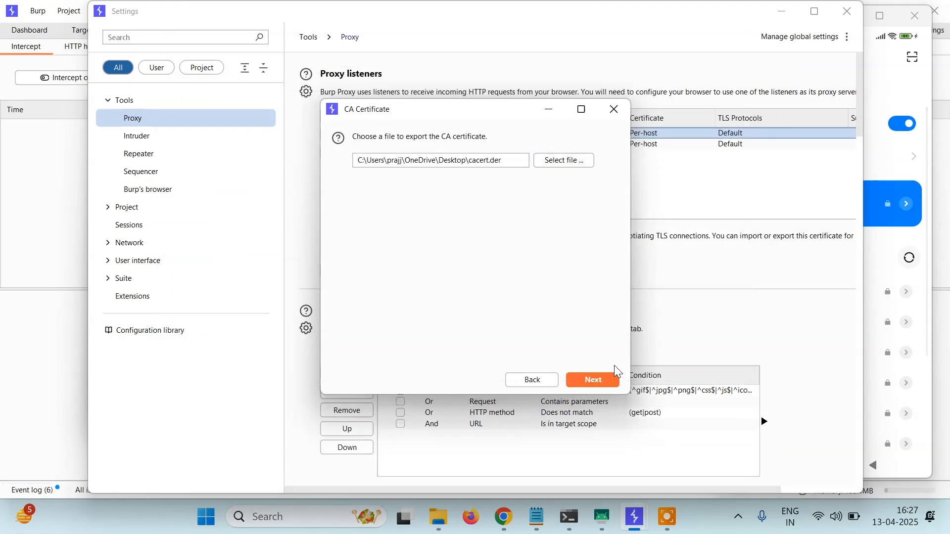
{"action": "left_click", "coordinate": [591, 380]}
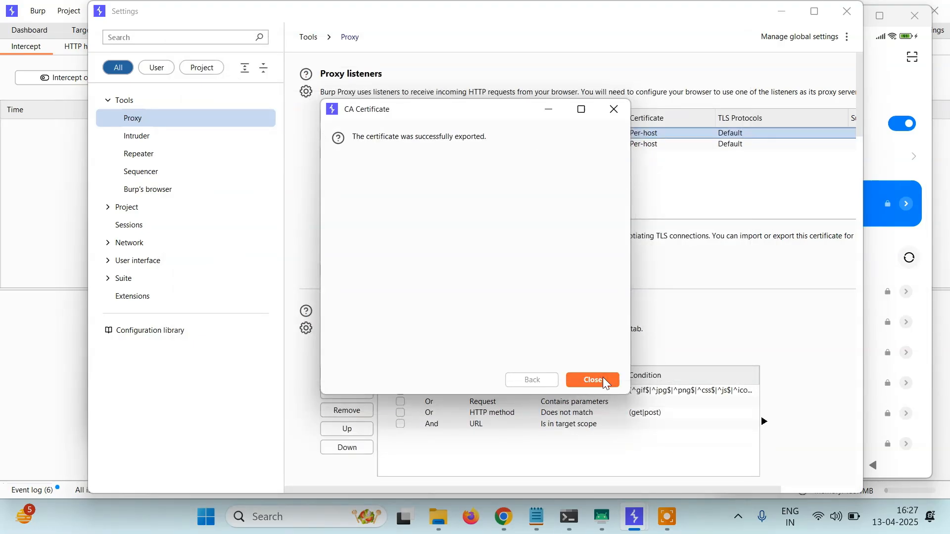
{"action": "left_click", "coordinate": [592, 380]}
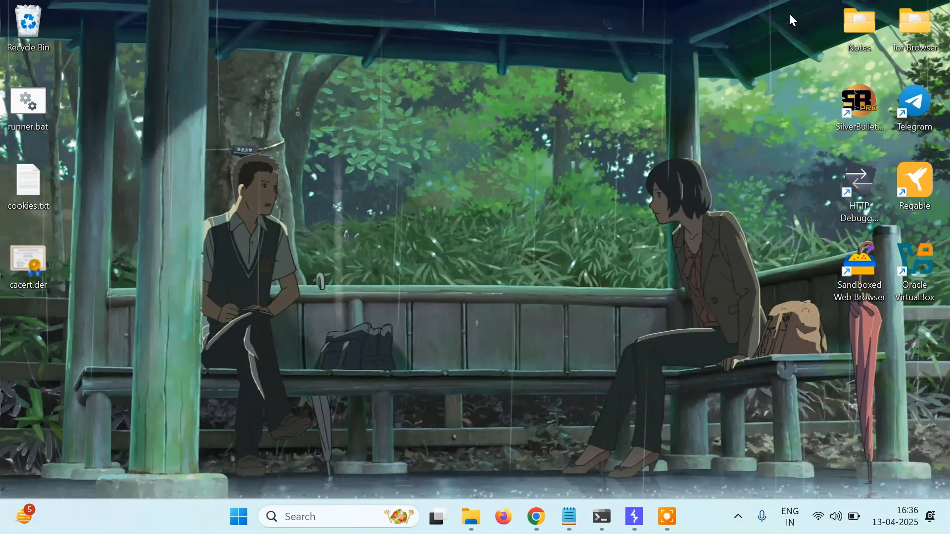
{"action": "mouse_move", "coordinate": [202, 192]}
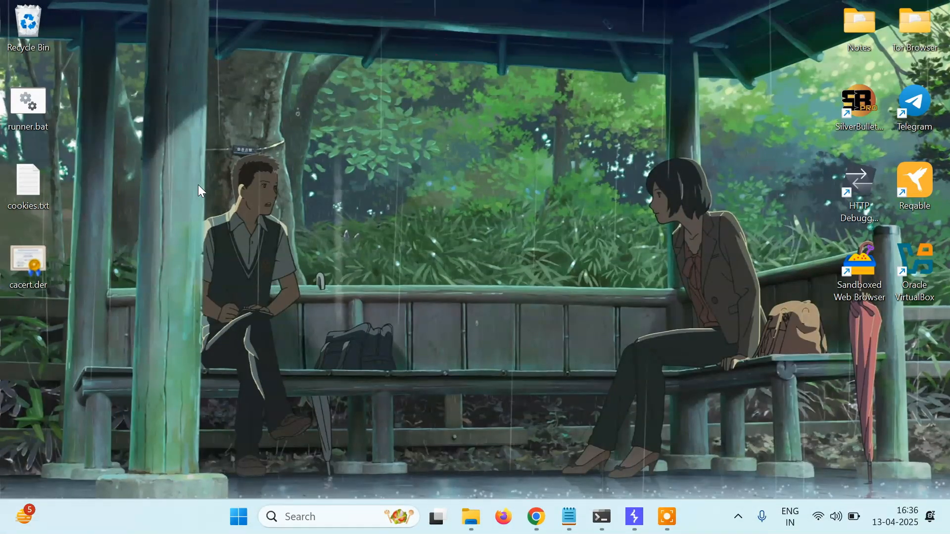
{"action": "mouse_move", "coordinate": [33, 267]}
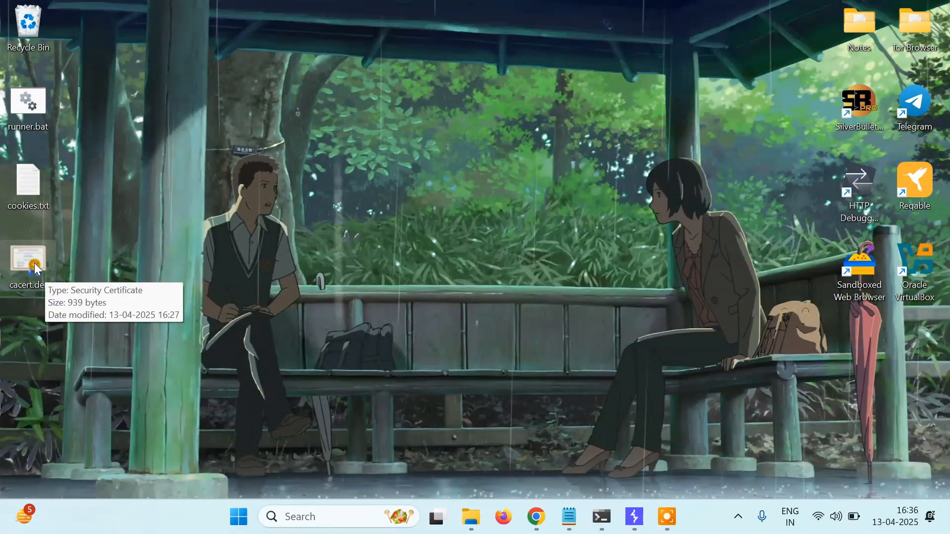
{"action": "mouse_move", "coordinate": [340, 305]}
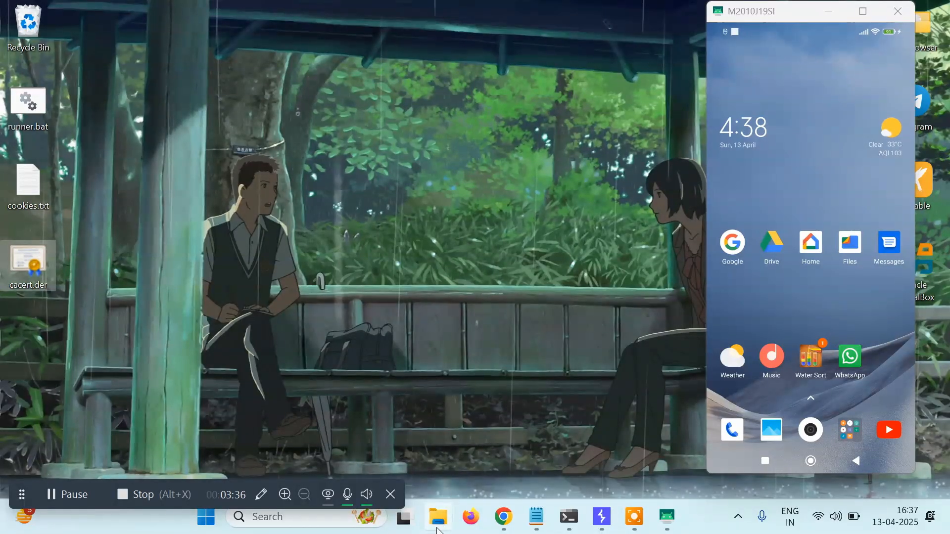
Step: Copy cacert.der into the Redmi 9 Power's internal shared storage via File Explorer
{"action": "left_click", "coordinate": [438, 517]}
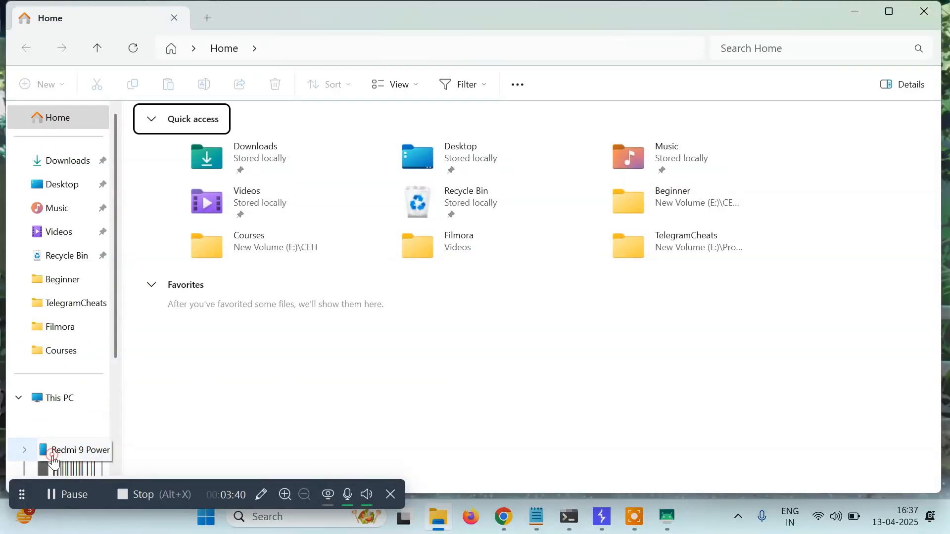
{"action": "left_click", "coordinate": [85, 450]}
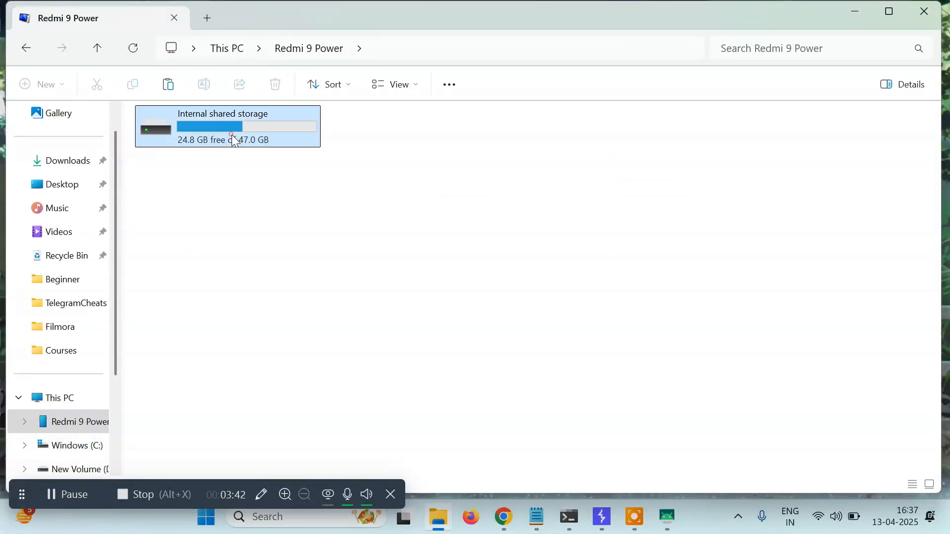
{"action": "double_click", "coordinate": [227, 126]}
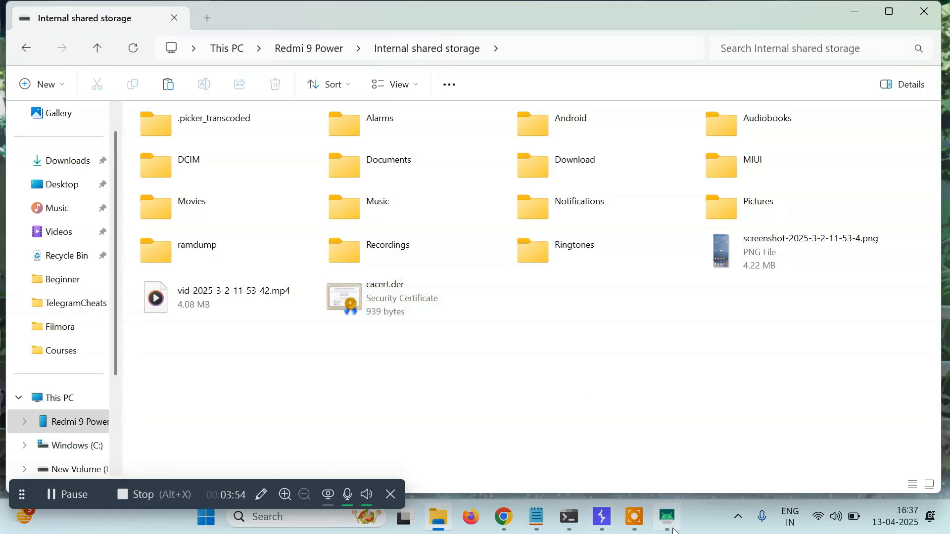
{"action": "left_click", "coordinate": [666, 518]}
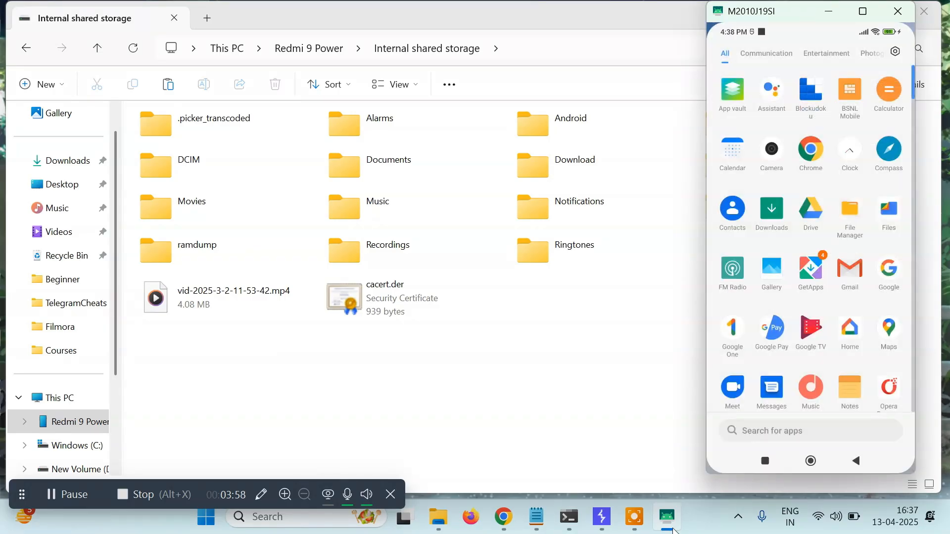
Step: Search the phone's Settings for 'install certificate'
{"action": "left_click", "coordinate": [896, 51]}
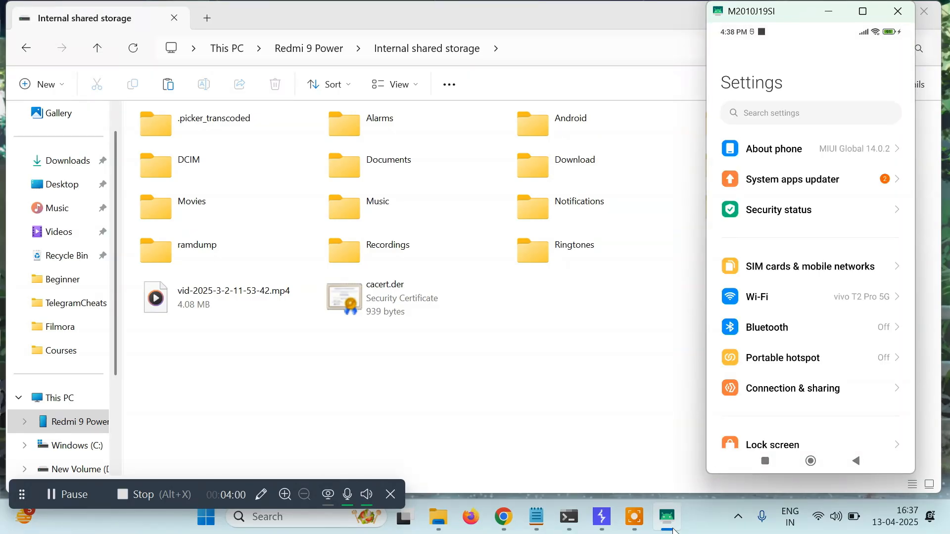
{"action": "left_click", "coordinate": [809, 113]}
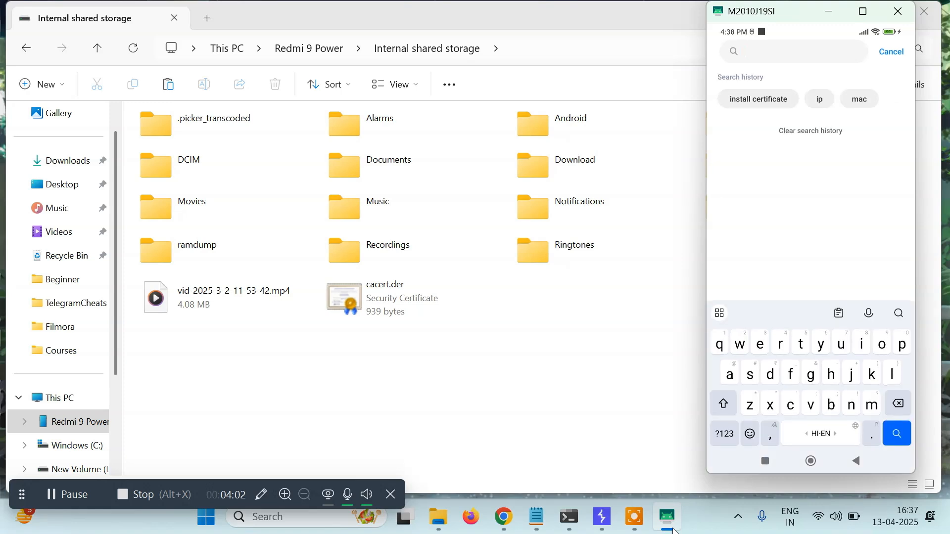
{"action": "left_click", "coordinate": [787, 51]}
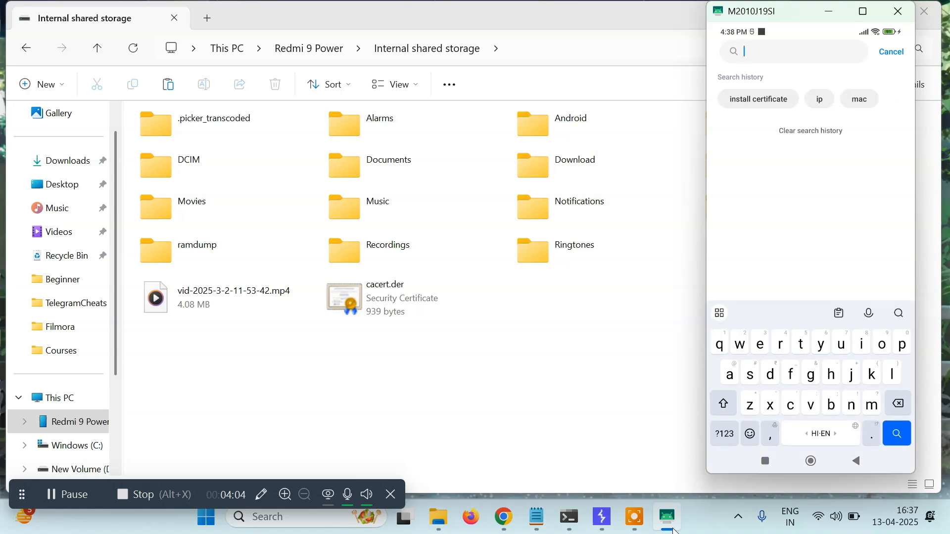
{"action": "left_click", "coordinate": [757, 99]}
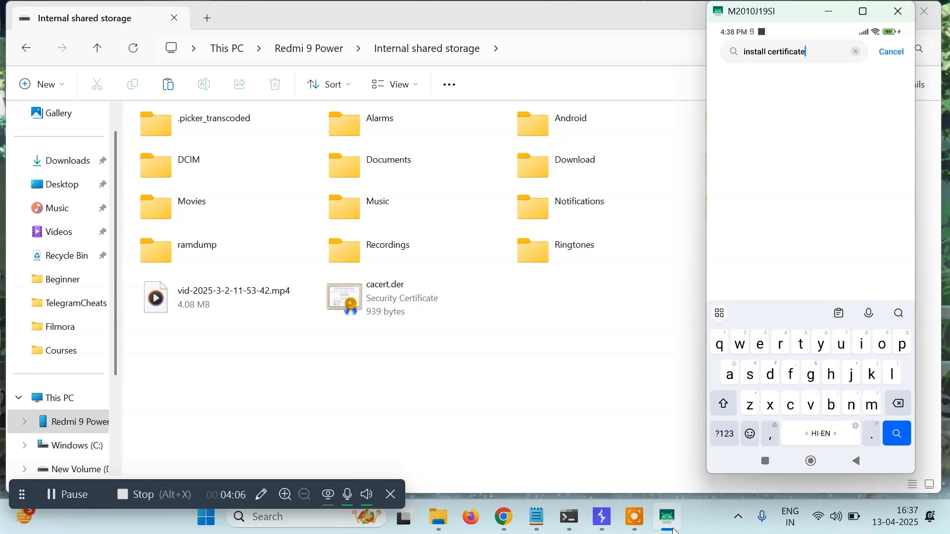
{"action": "left_click", "coordinate": [896, 434]}
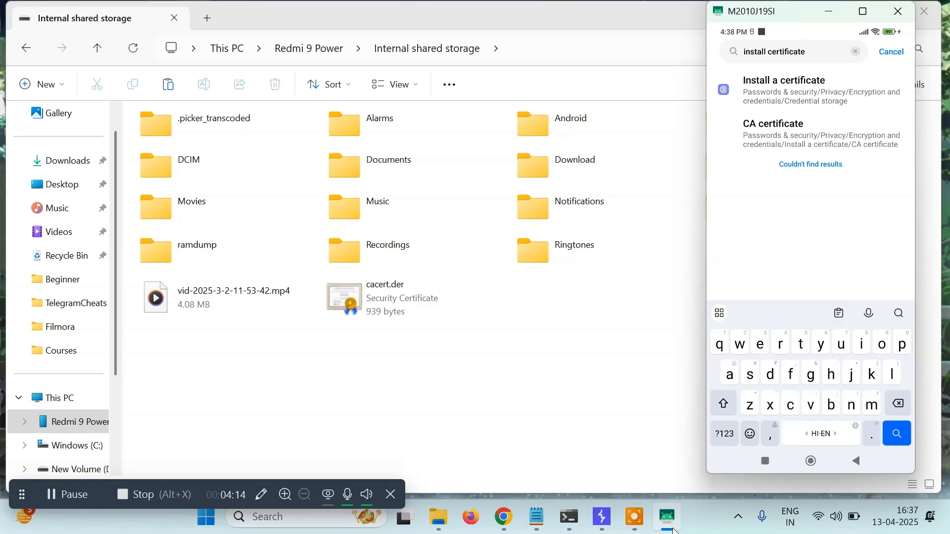
Step: Install a CA certificate past the privacy warning, browsing the phone's internal storage
{"action": "left_click", "coordinate": [783, 80]}
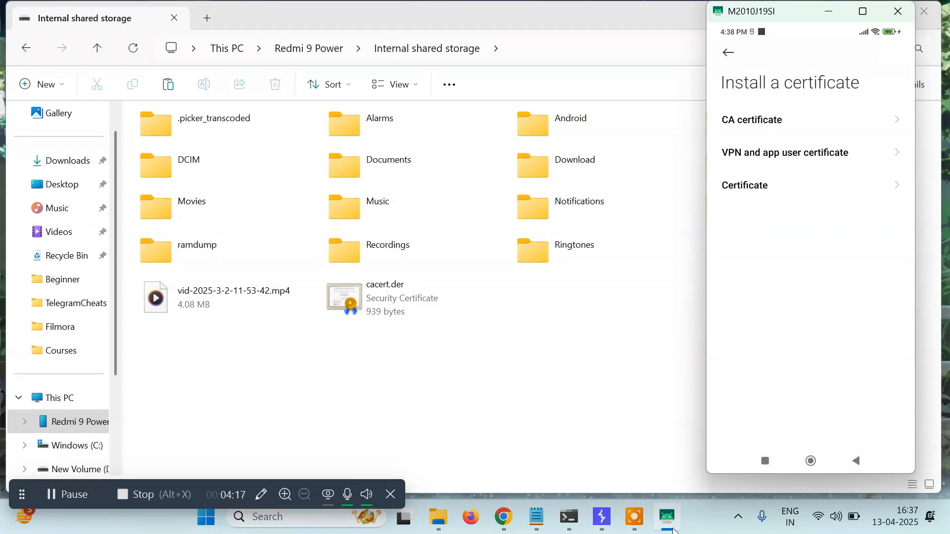
{"action": "left_click", "coordinate": [750, 119]}
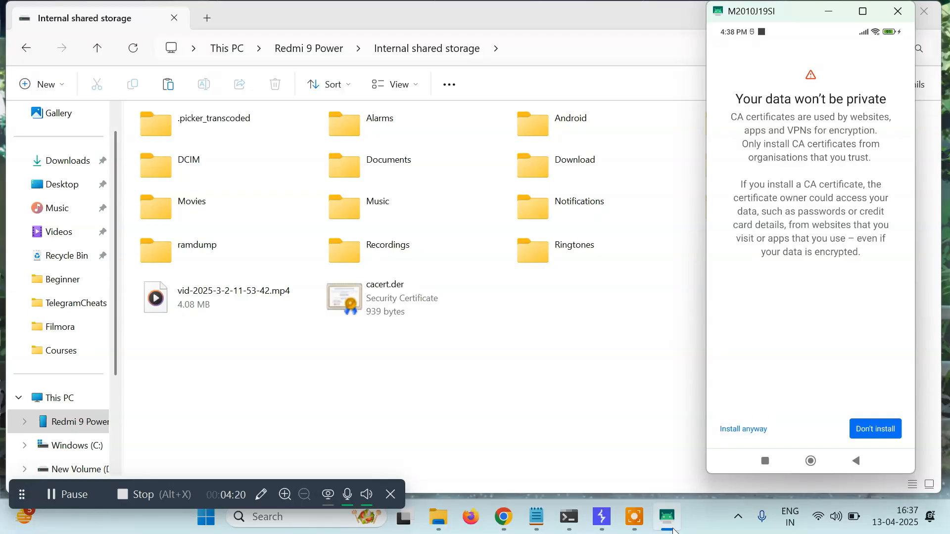
{"action": "left_click", "coordinate": [874, 429]}
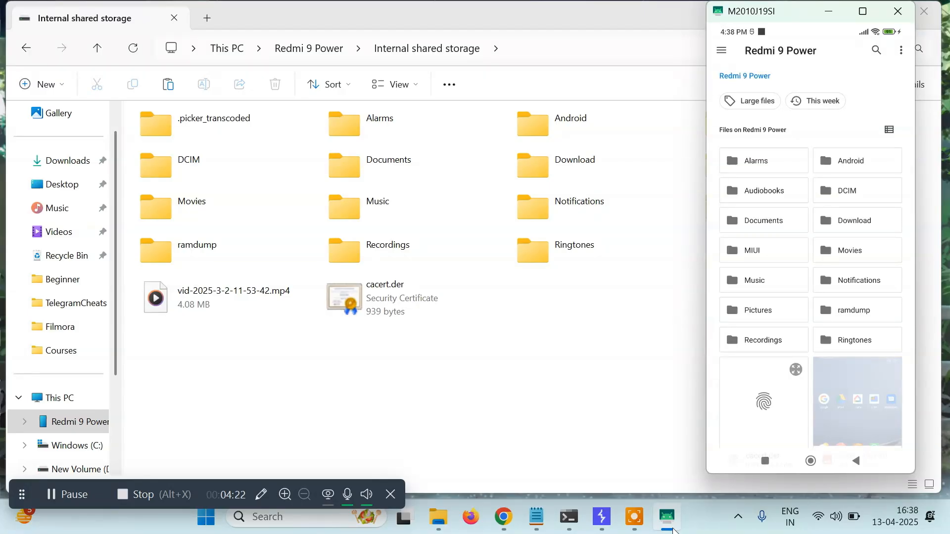
{"action": "left_click", "coordinate": [720, 51]}
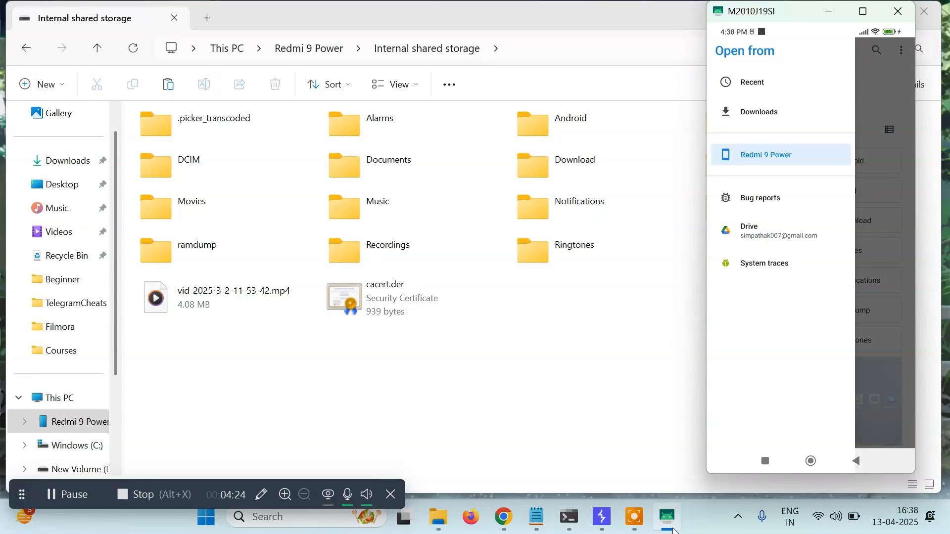
{"action": "left_click", "coordinate": [765, 154]}
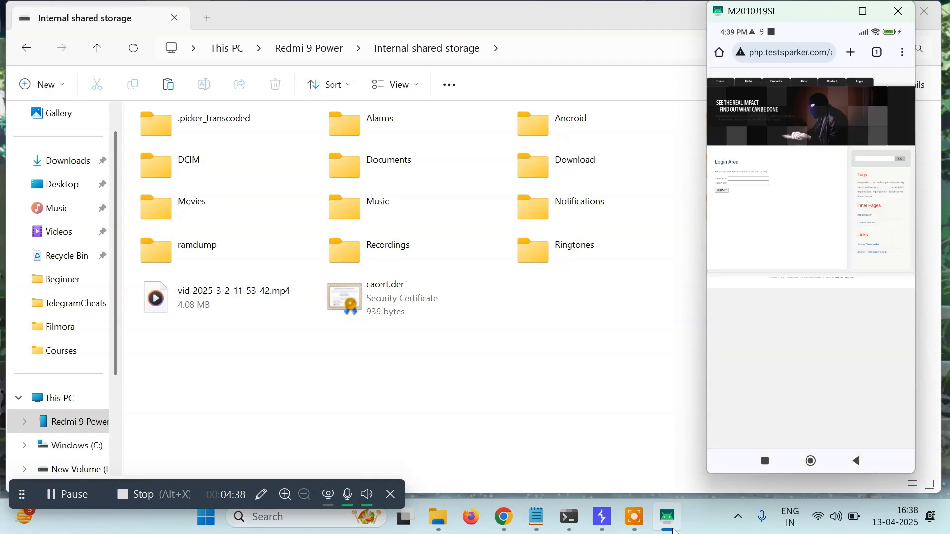
{"action": "mouse_move", "coordinate": [535, 516]}
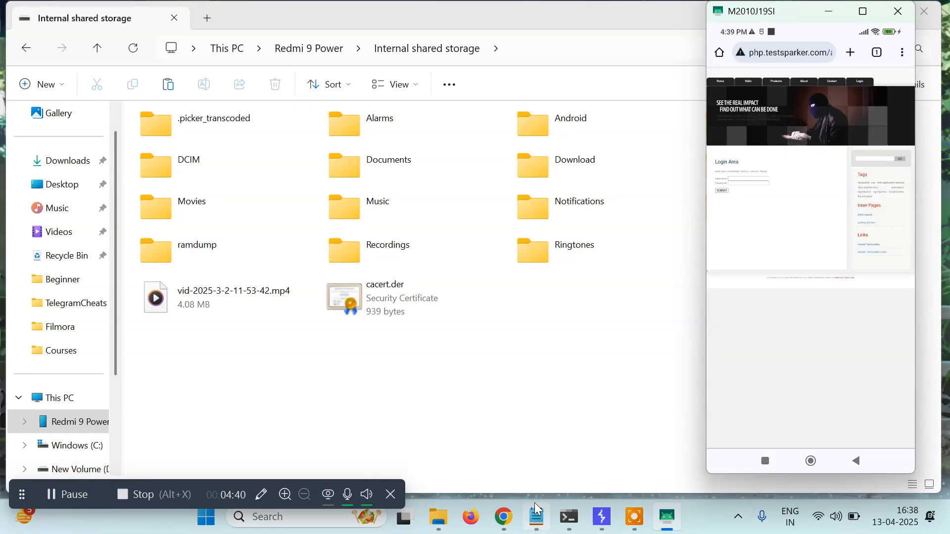
Step: Bring Burp Suite to the front from the taskbar
{"action": "left_click", "coordinate": [600, 516]}
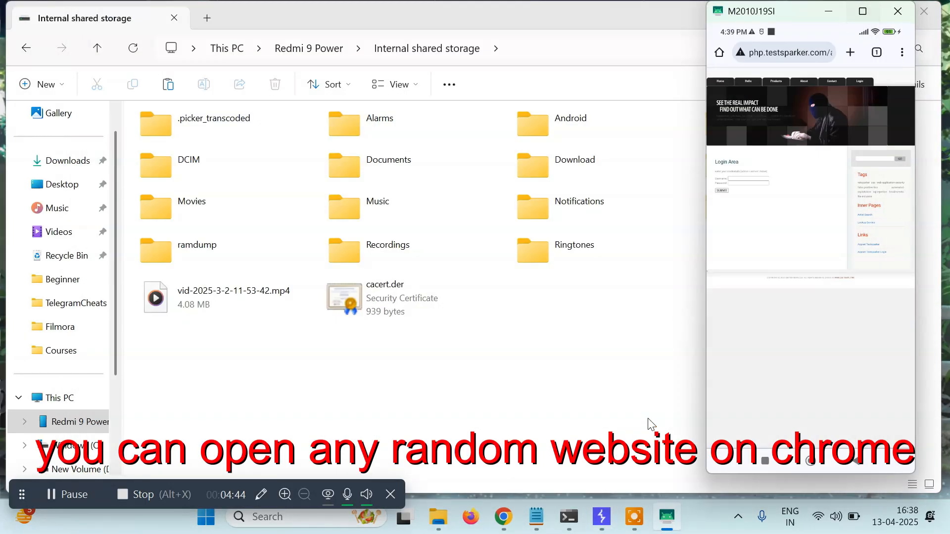
{"action": "left_click", "coordinate": [600, 516]}
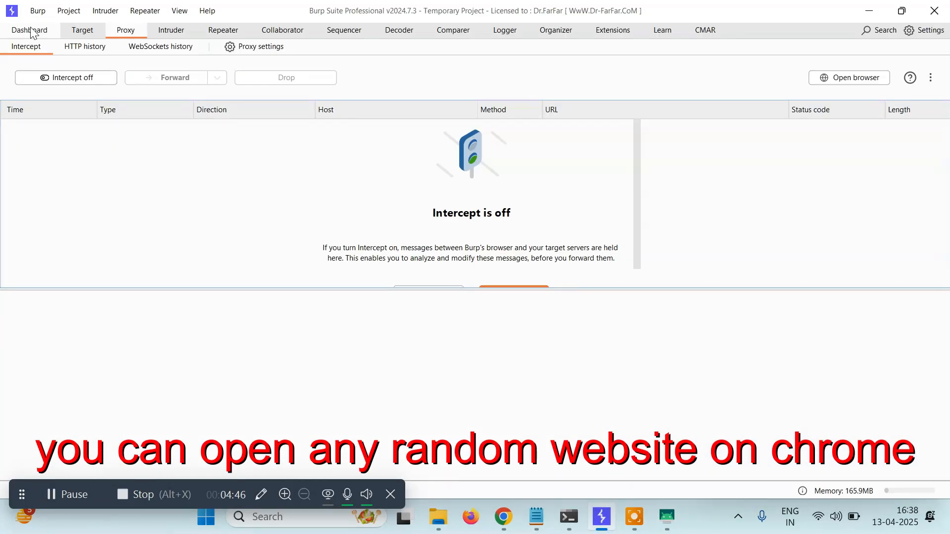
Step: Turn interception on and view the held login POST's username and password parameters
{"action": "left_click", "coordinate": [65, 78]}
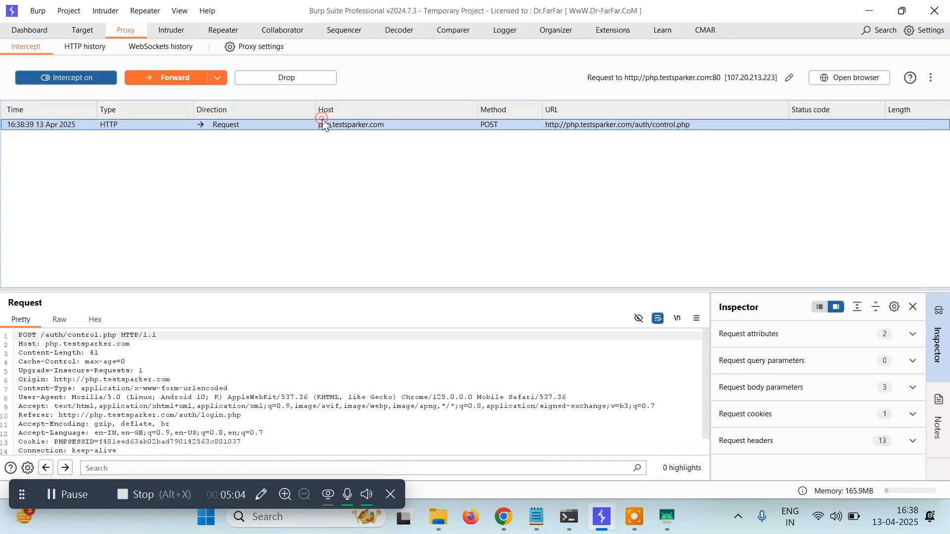
{"action": "scroll", "scroll_direction": "down", "scroll_amount": 3}
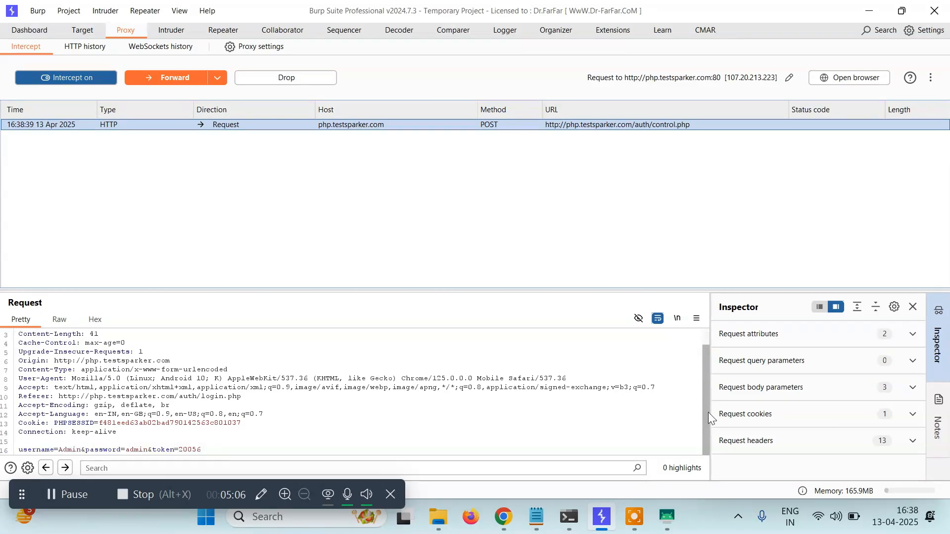